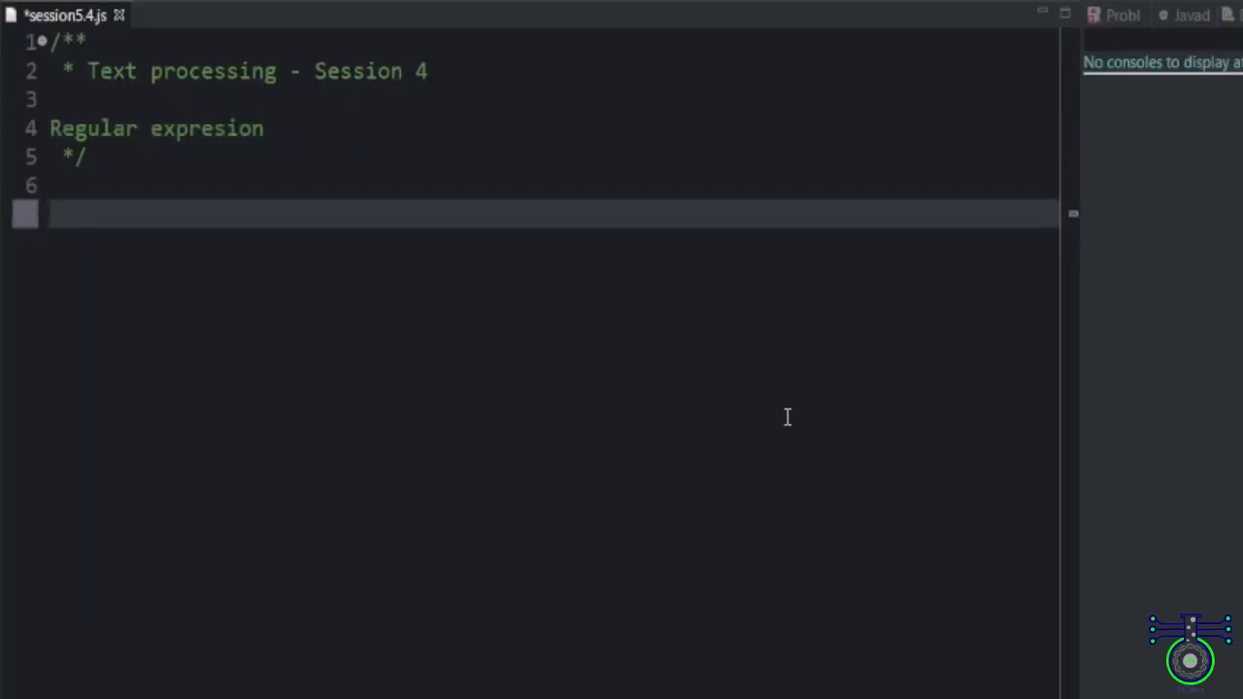
Step: Declare let paragraph = "The quick brown fox jumps over the lazy dog."; below the header
type("let paragraph = \"The quick brown fox jumps over the lazy dog.\"")
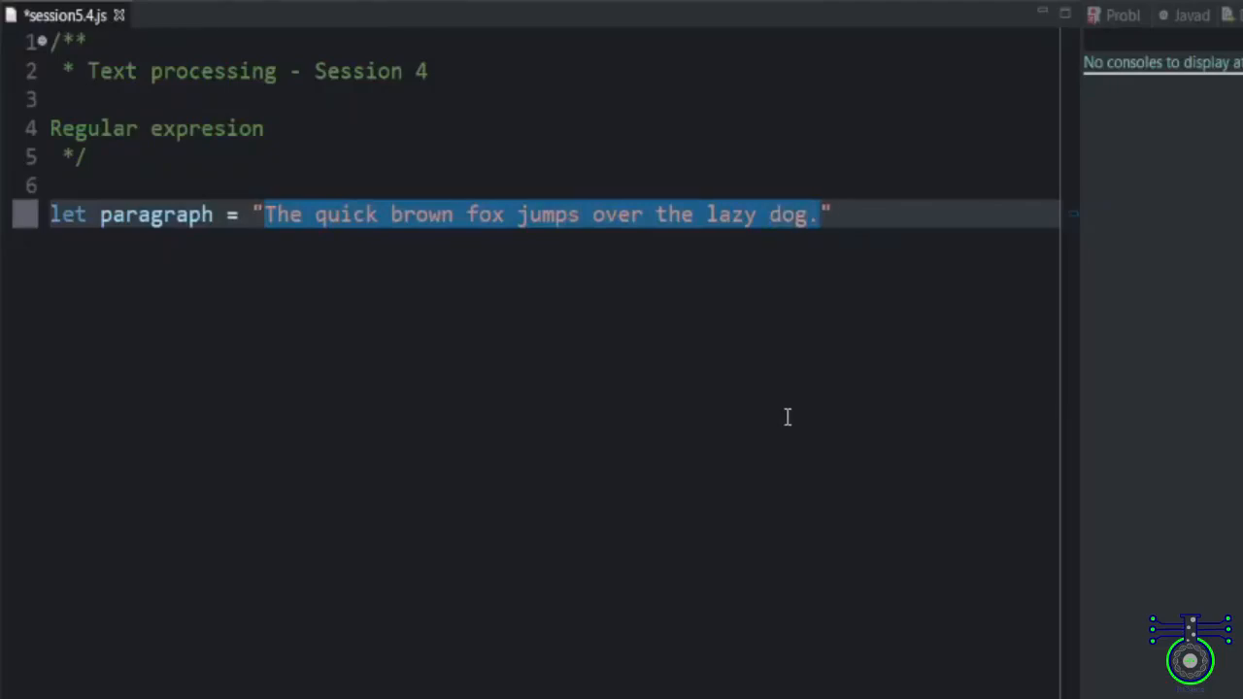
type(";")
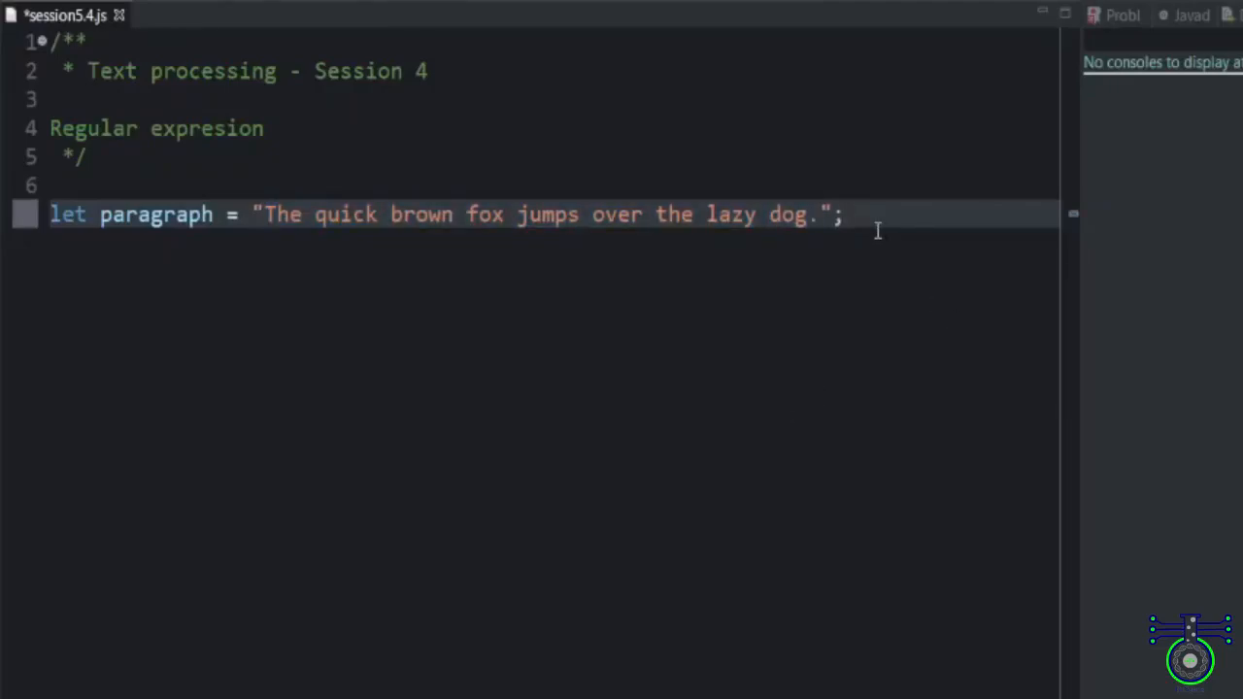
mouse_move(589, 204)
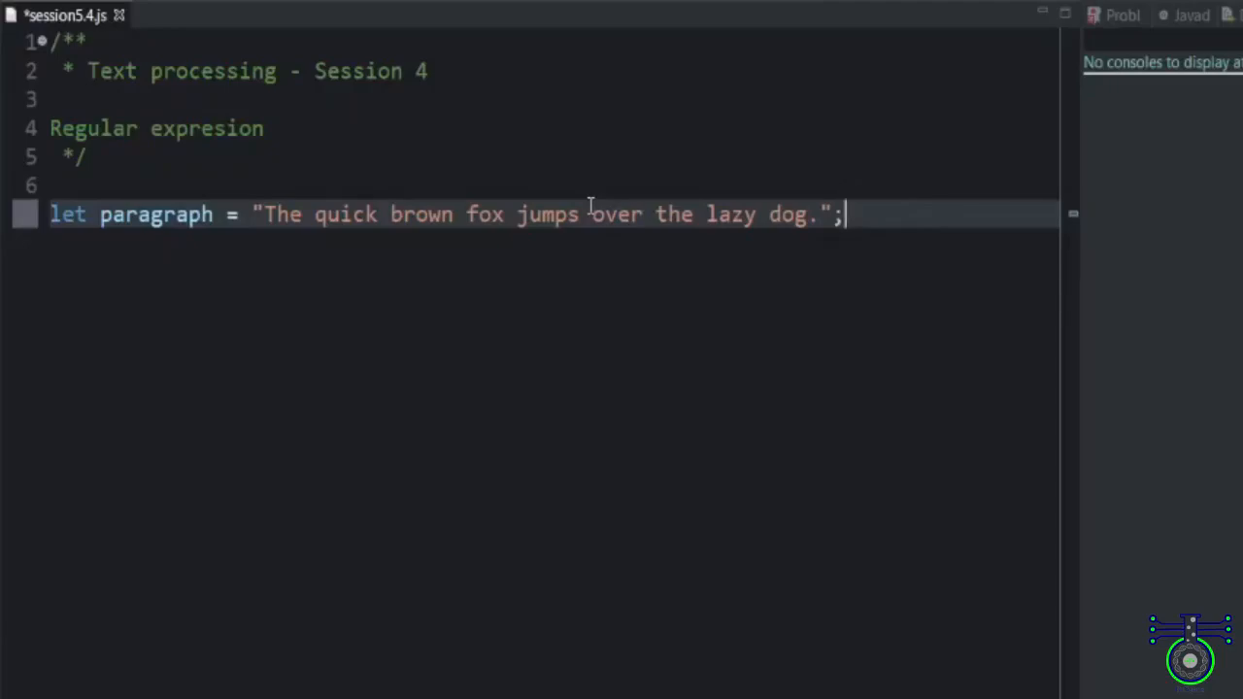
mouse_move(589, 213)
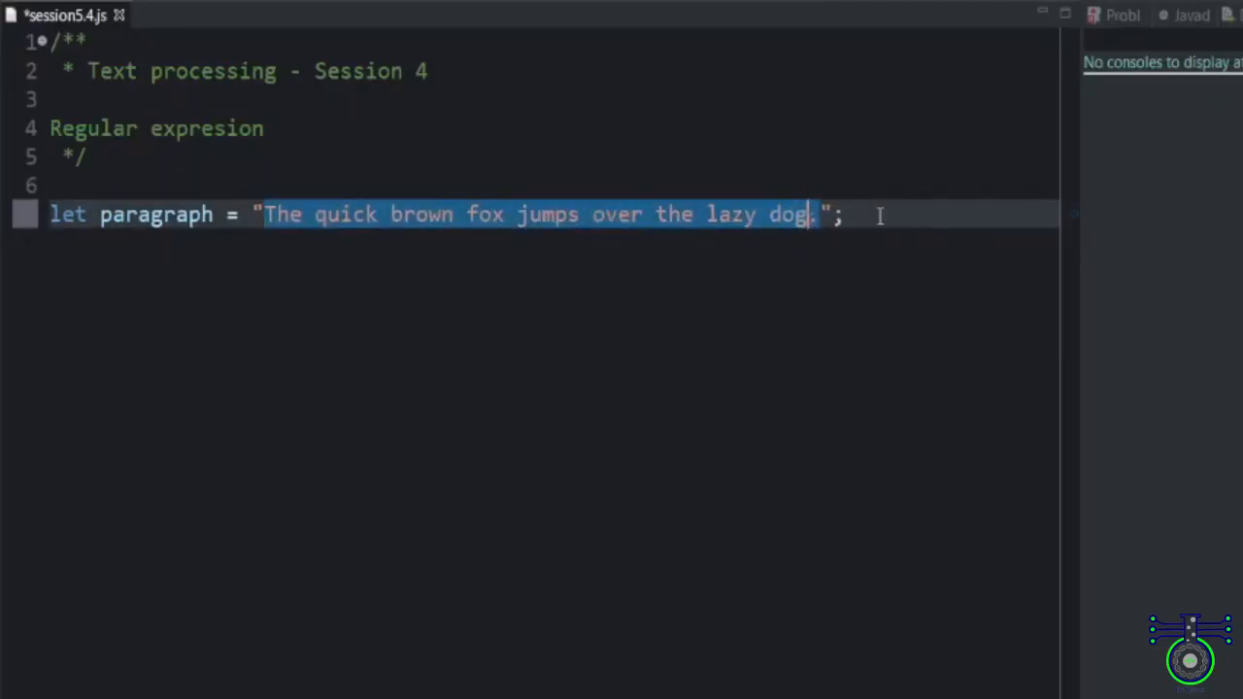
left_click(878, 214)
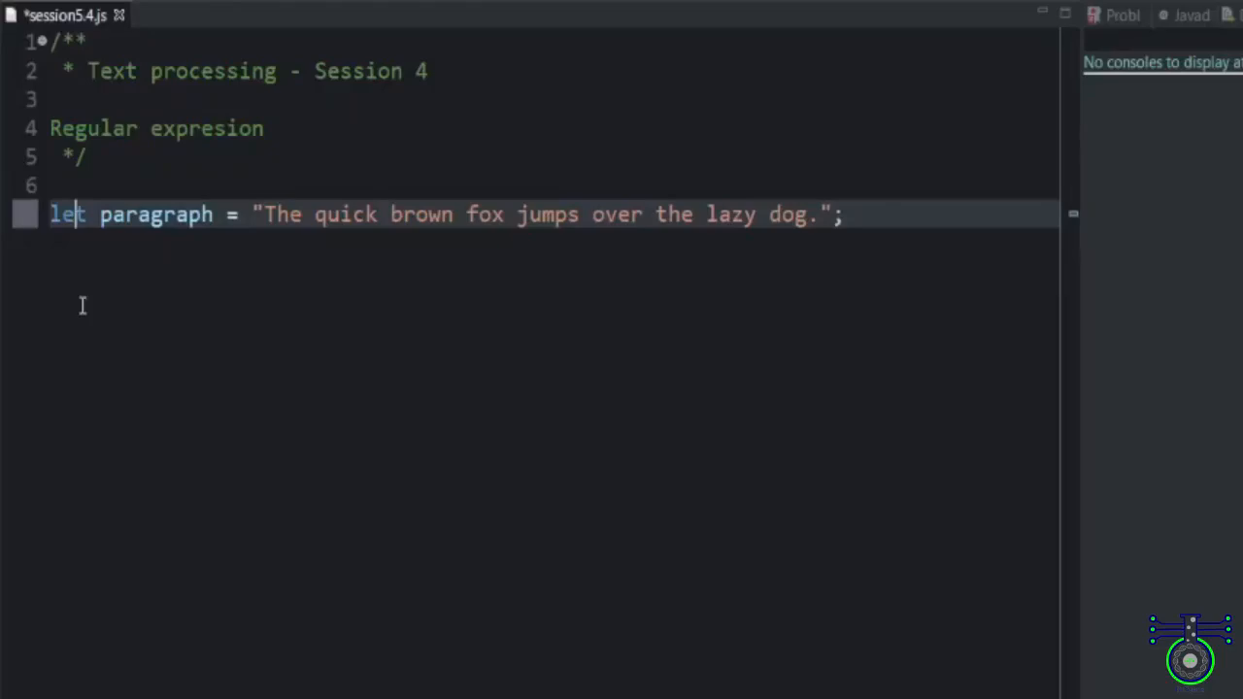
Step: Declare regX1 as "", regX2 as /a/, and regX3 as new RegExp()
type("l")
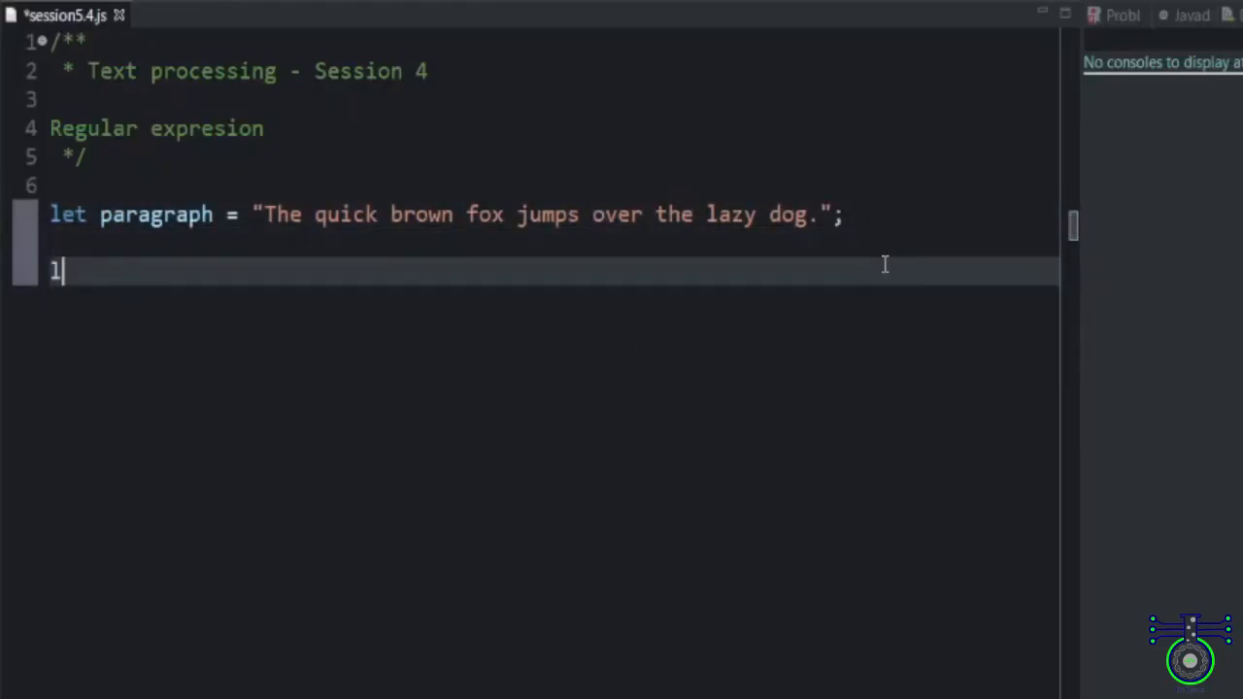
type("const")
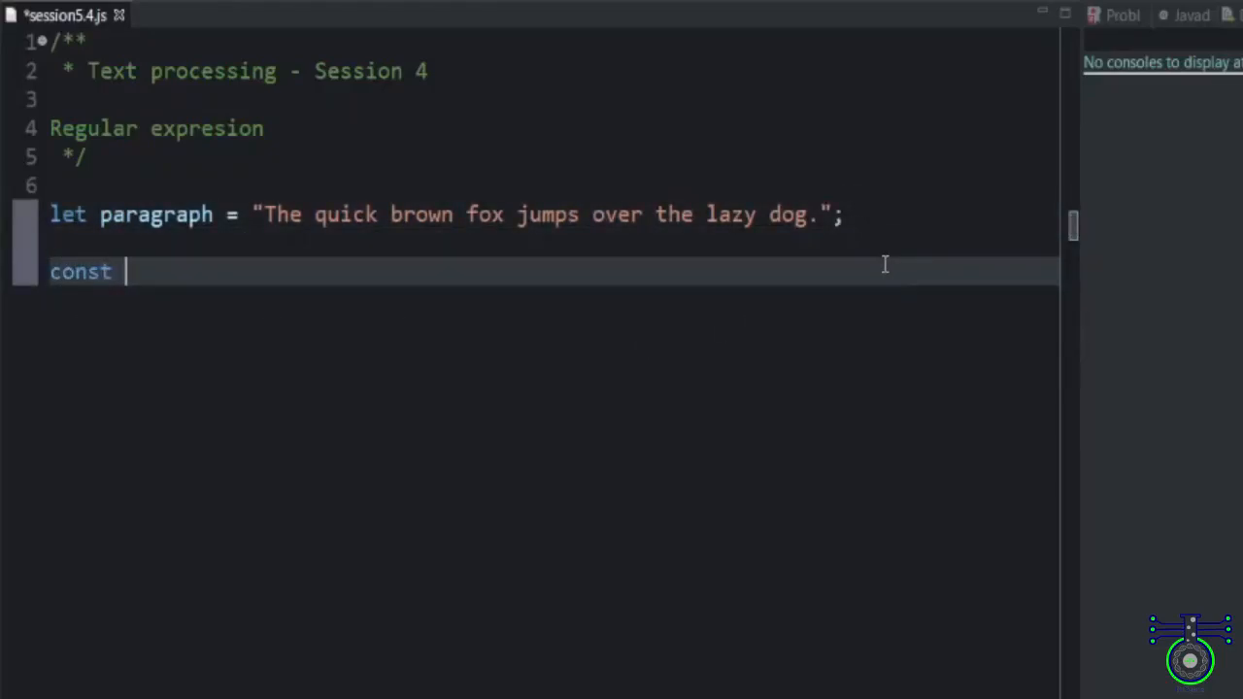
type("regX = \"\"")
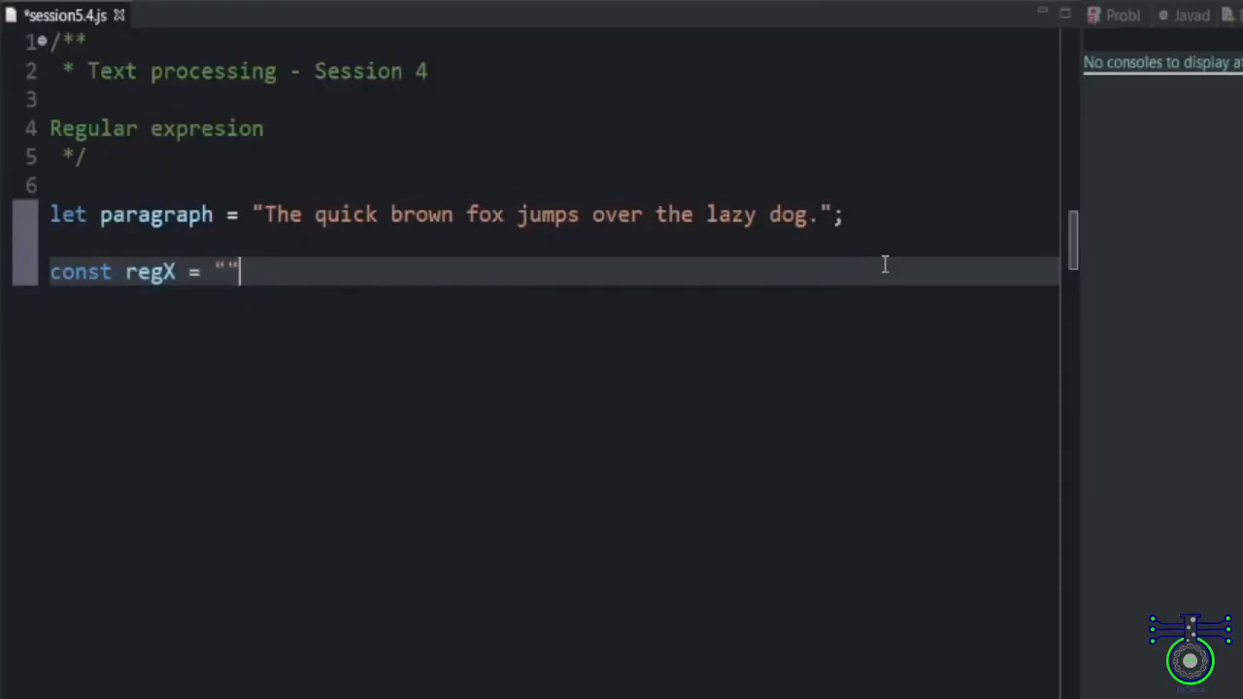
type(";")
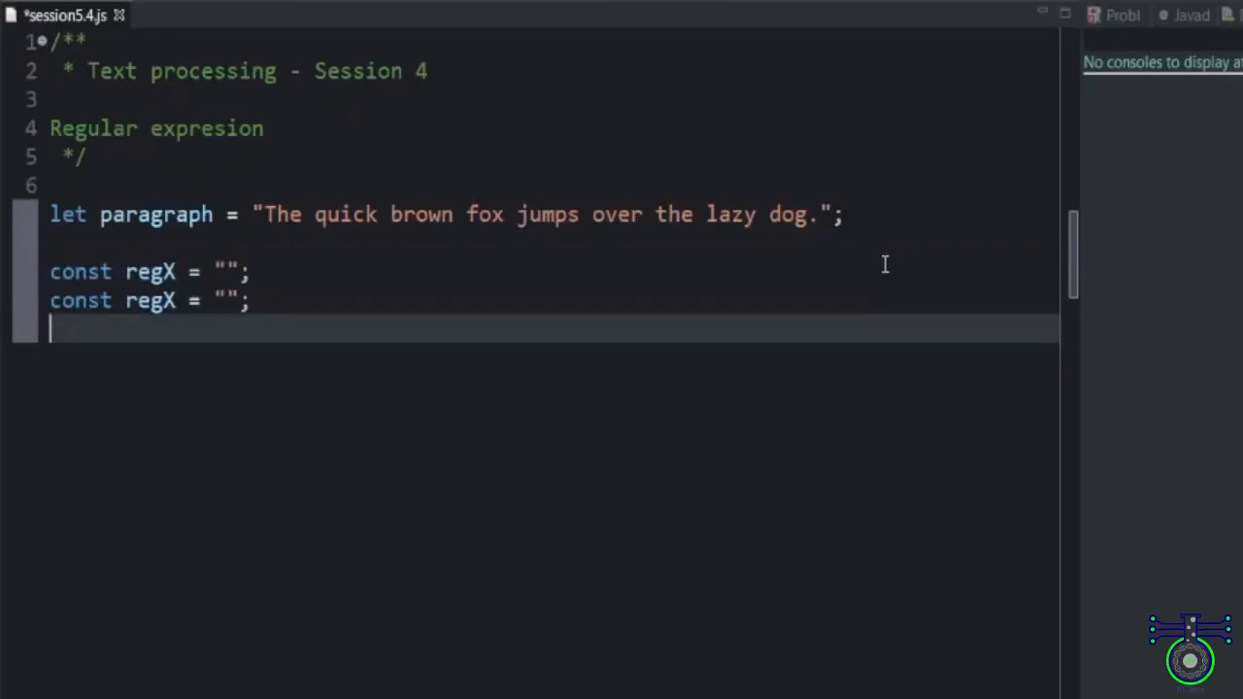
type("/")
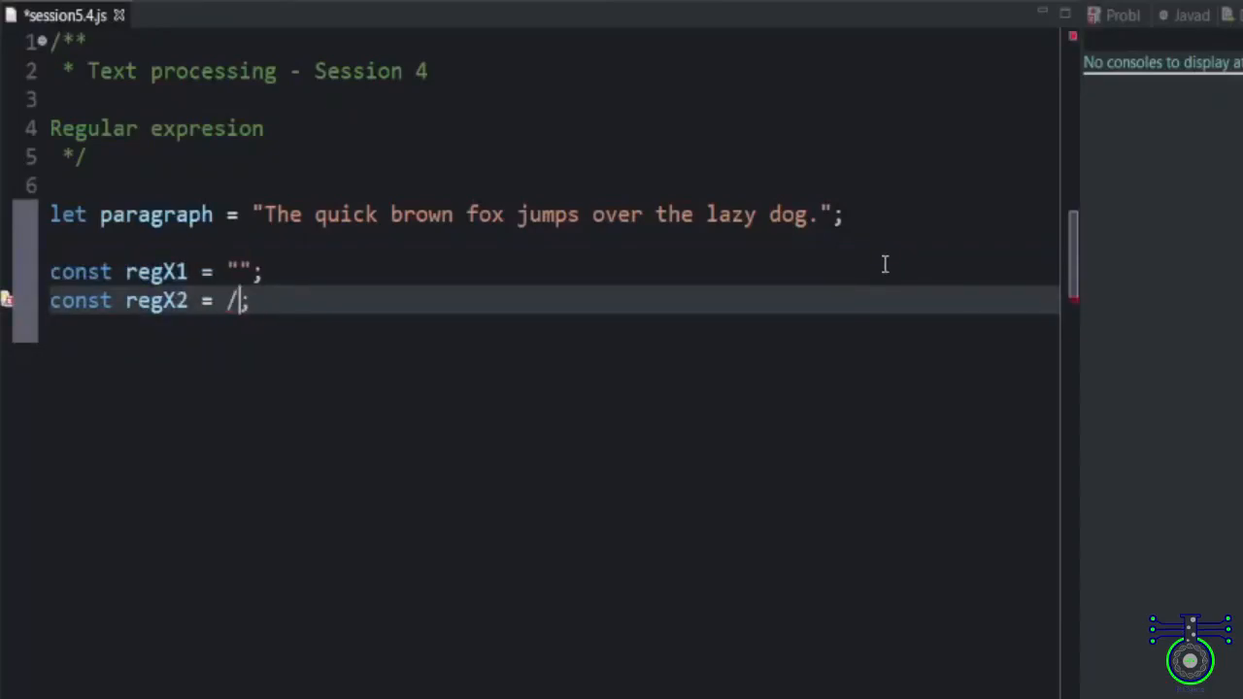
type("/")
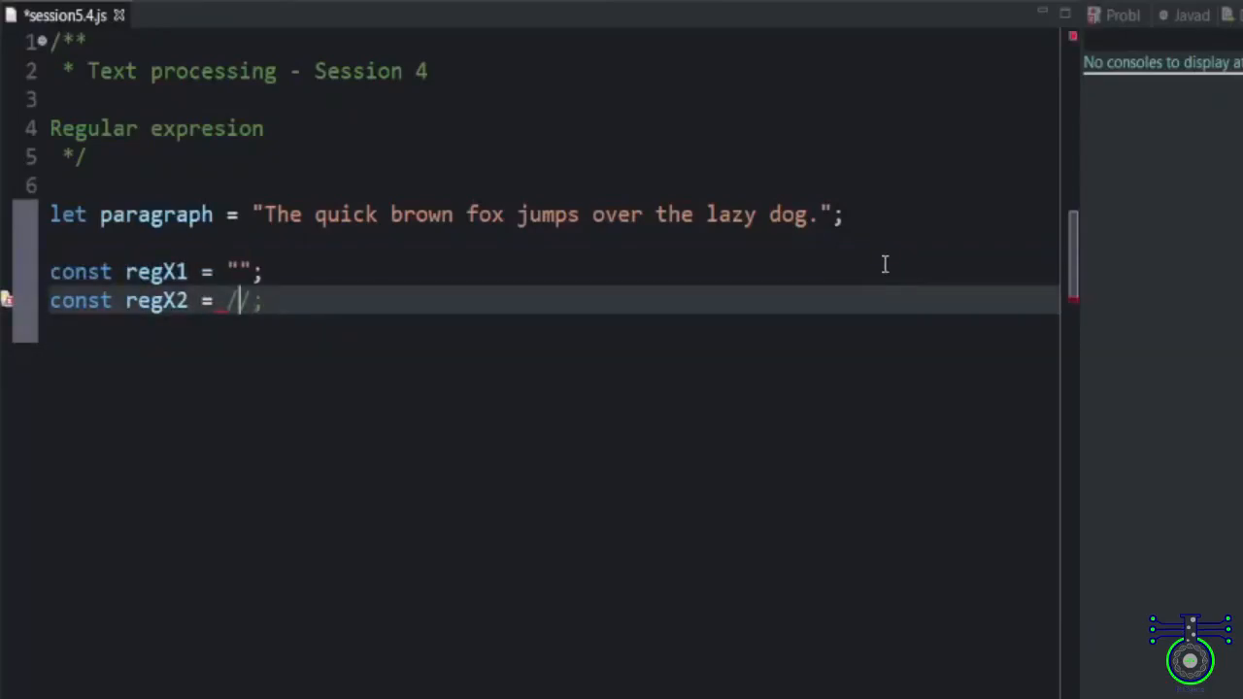
type("a")
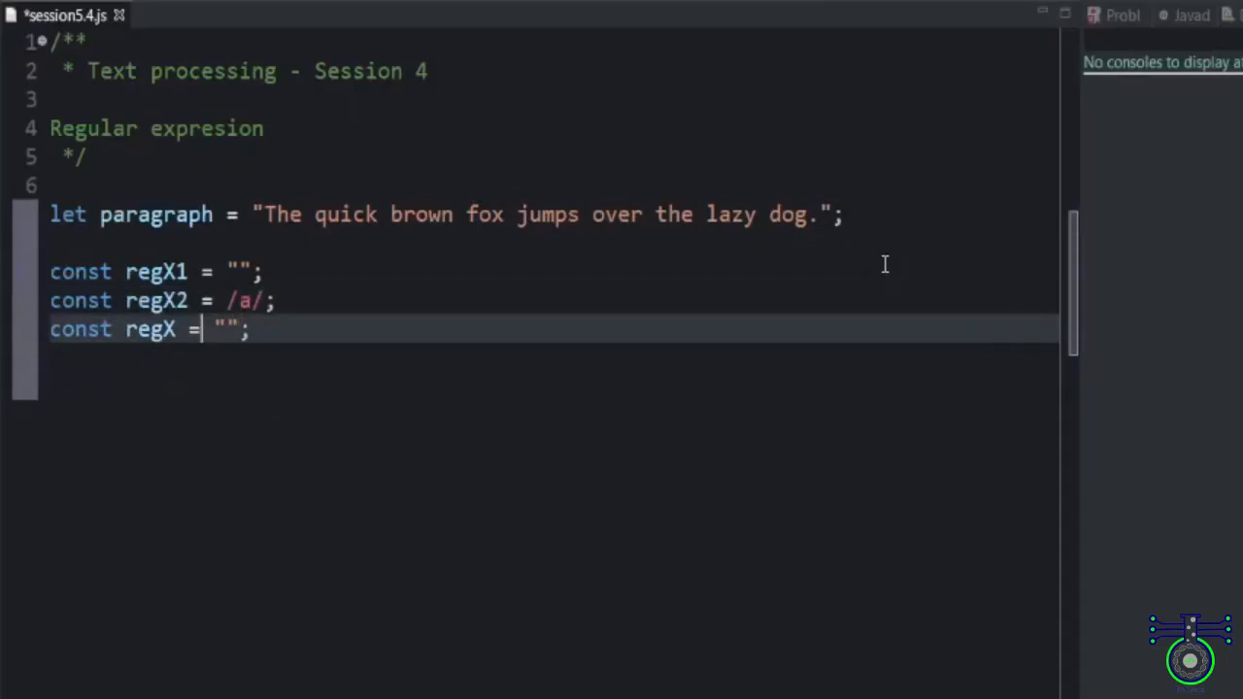
type("3")
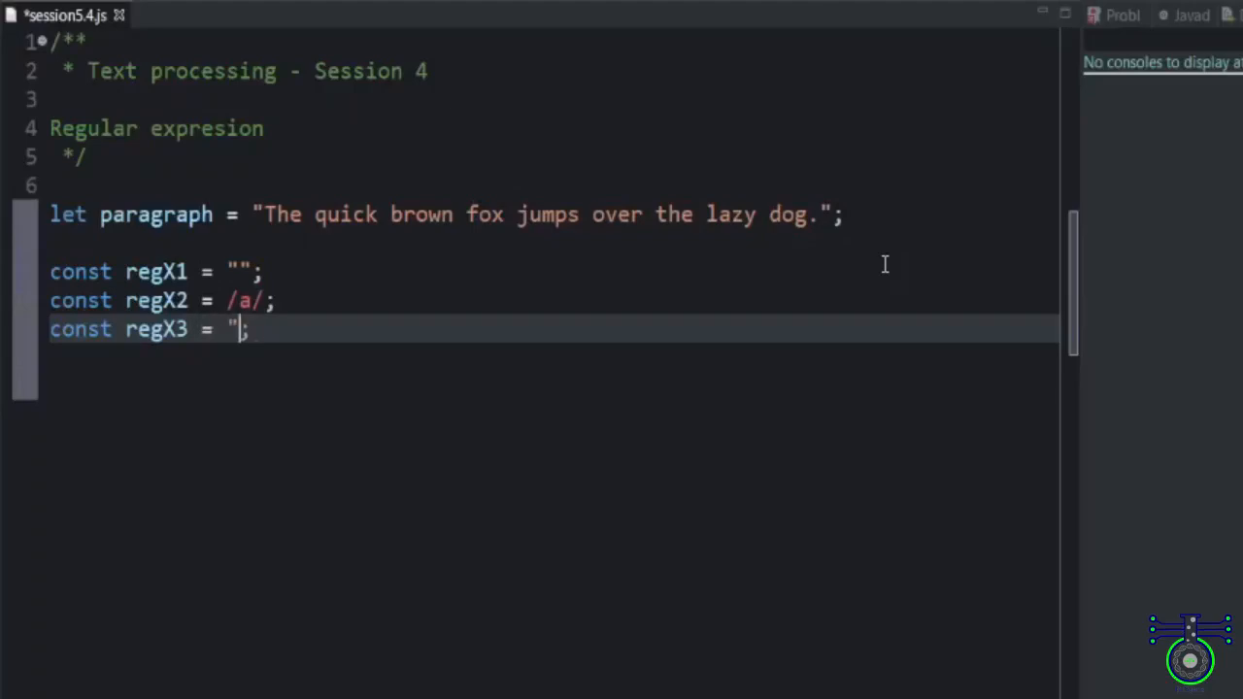
type("new RegExp")
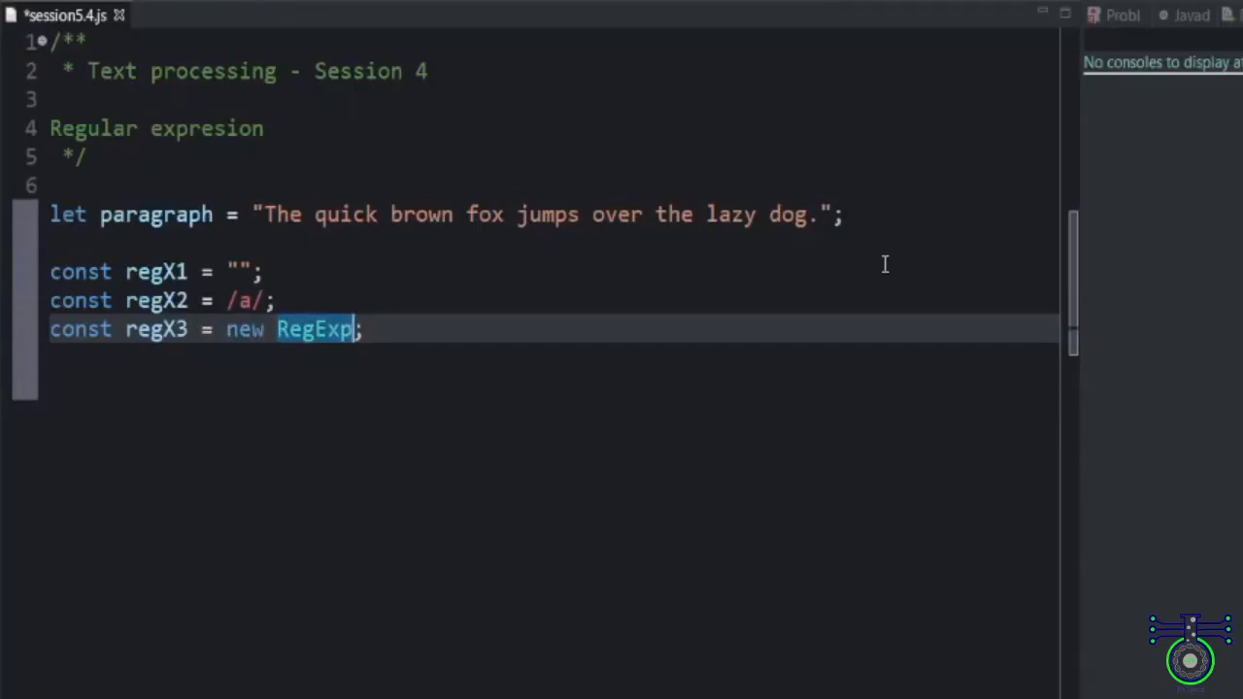
type("()")
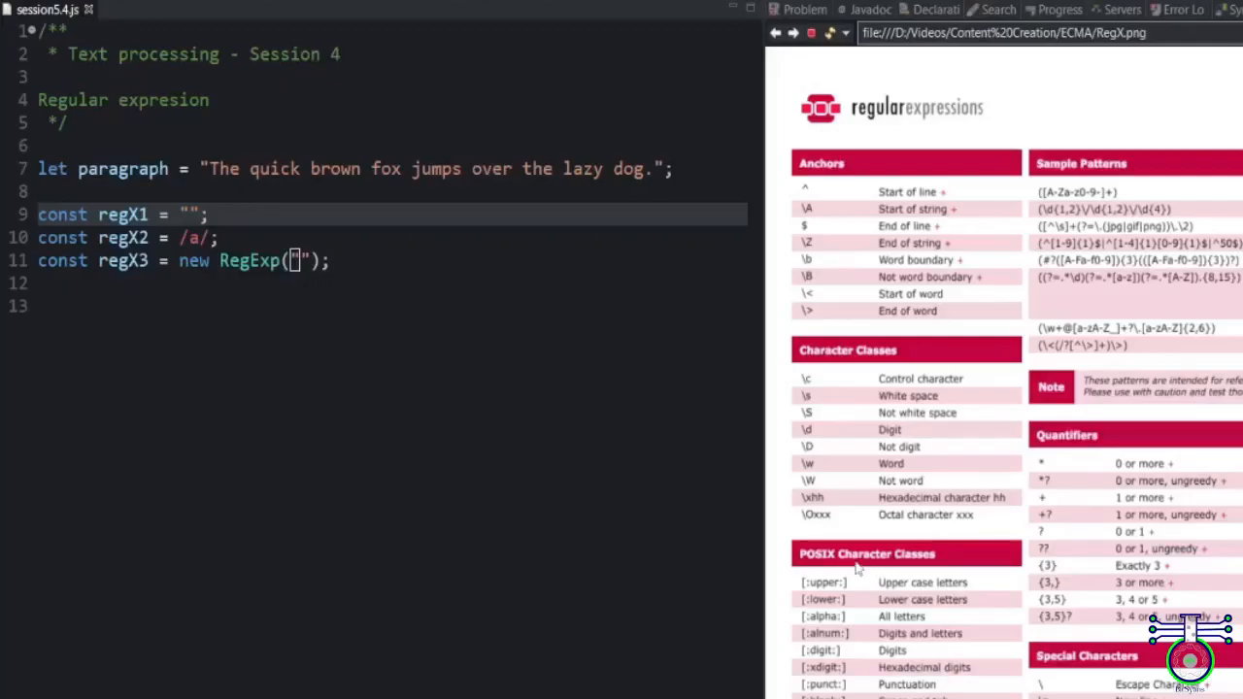
scroll("down", 3)
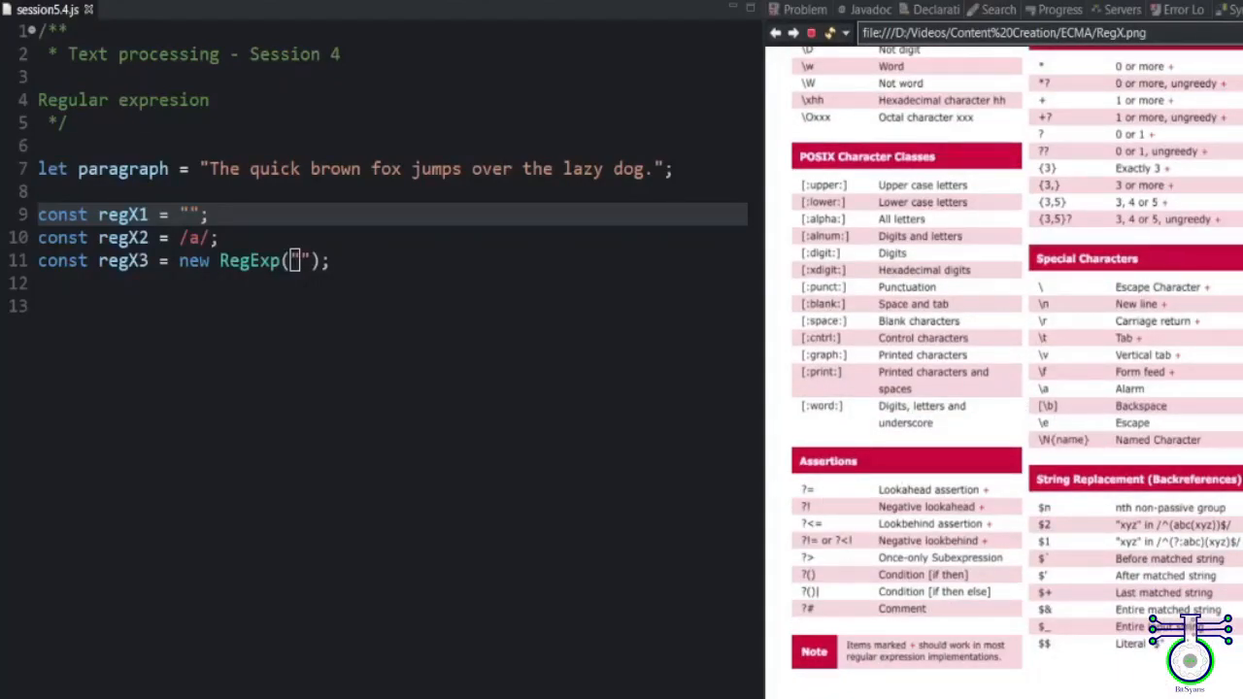
scroll("up", 3)
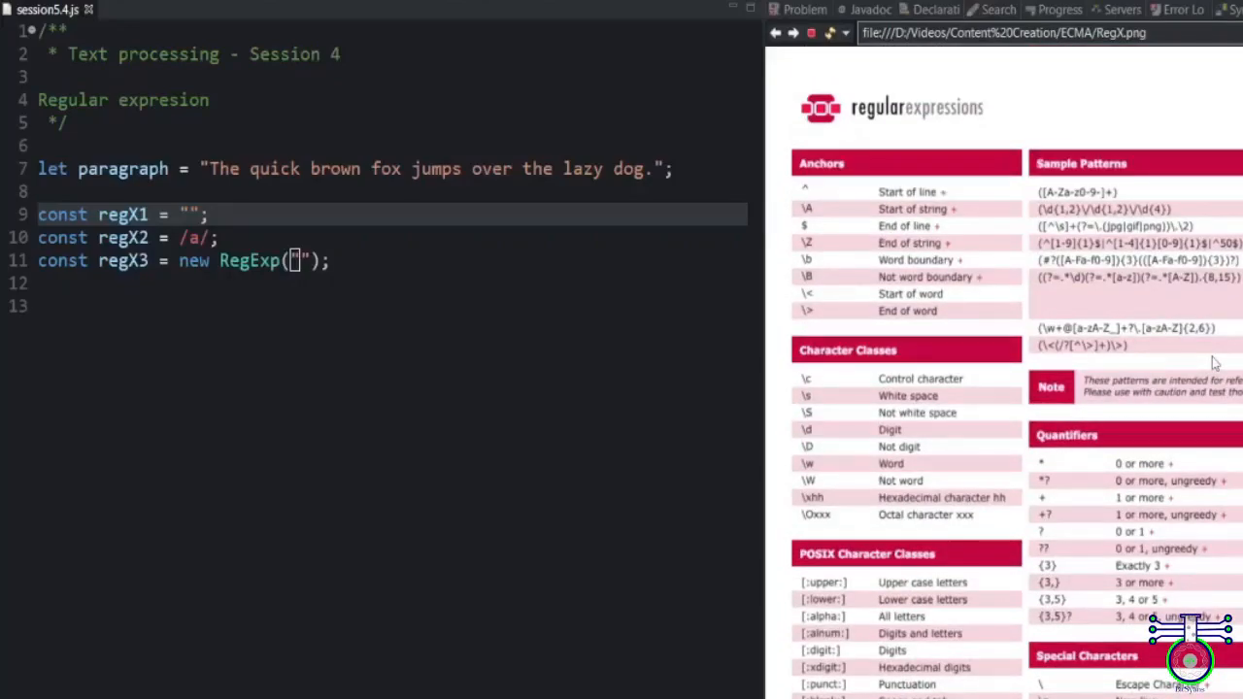
scroll("down", 3)
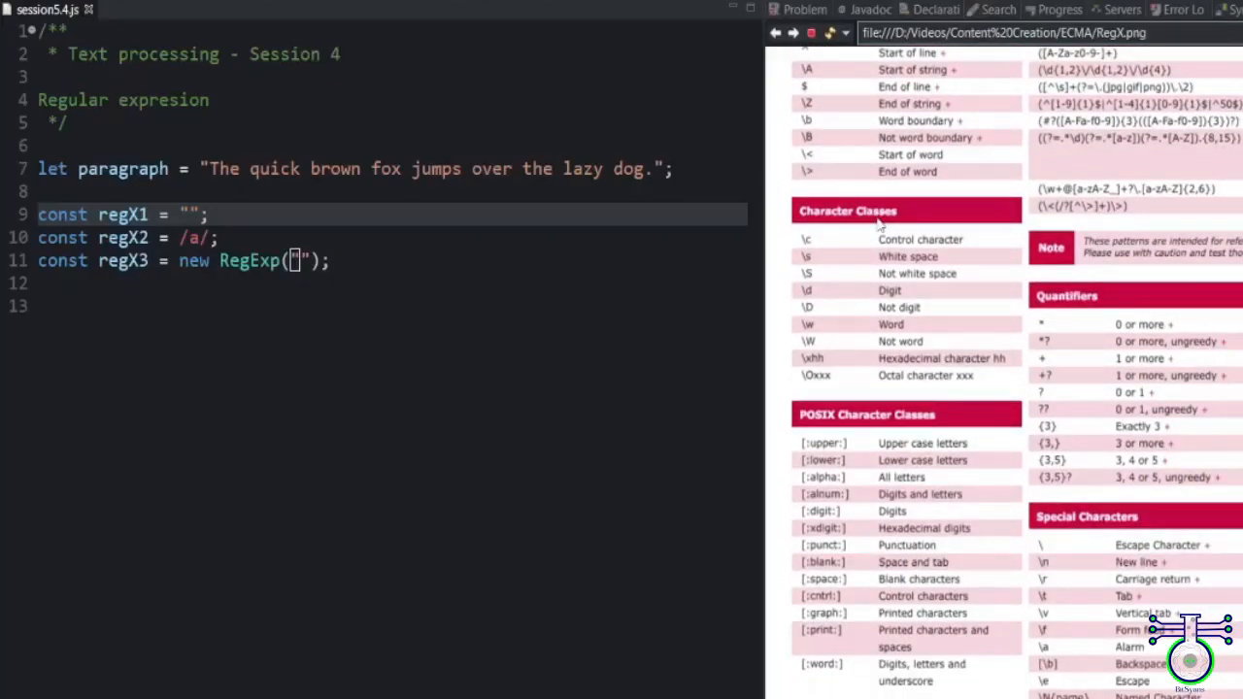
scroll("up", 3)
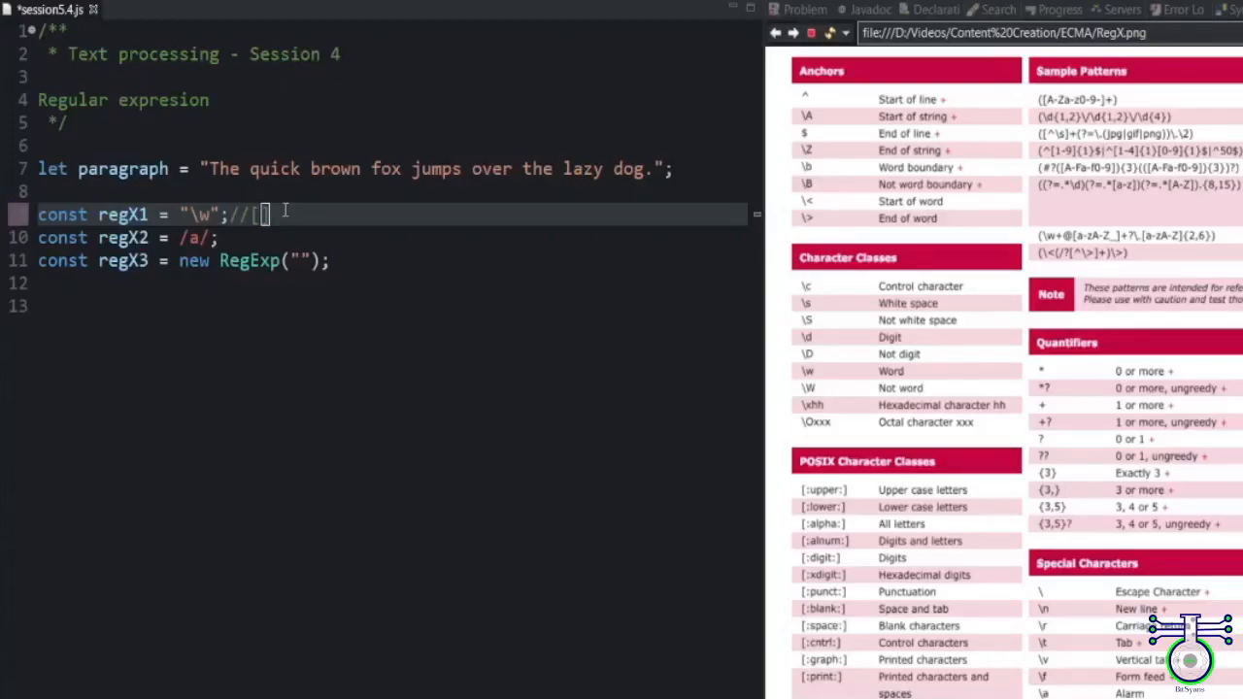
Step: Write the comment [a-ZA-Z0-9] for regX1 and the note line /W - [a-Z]
type("a-z")
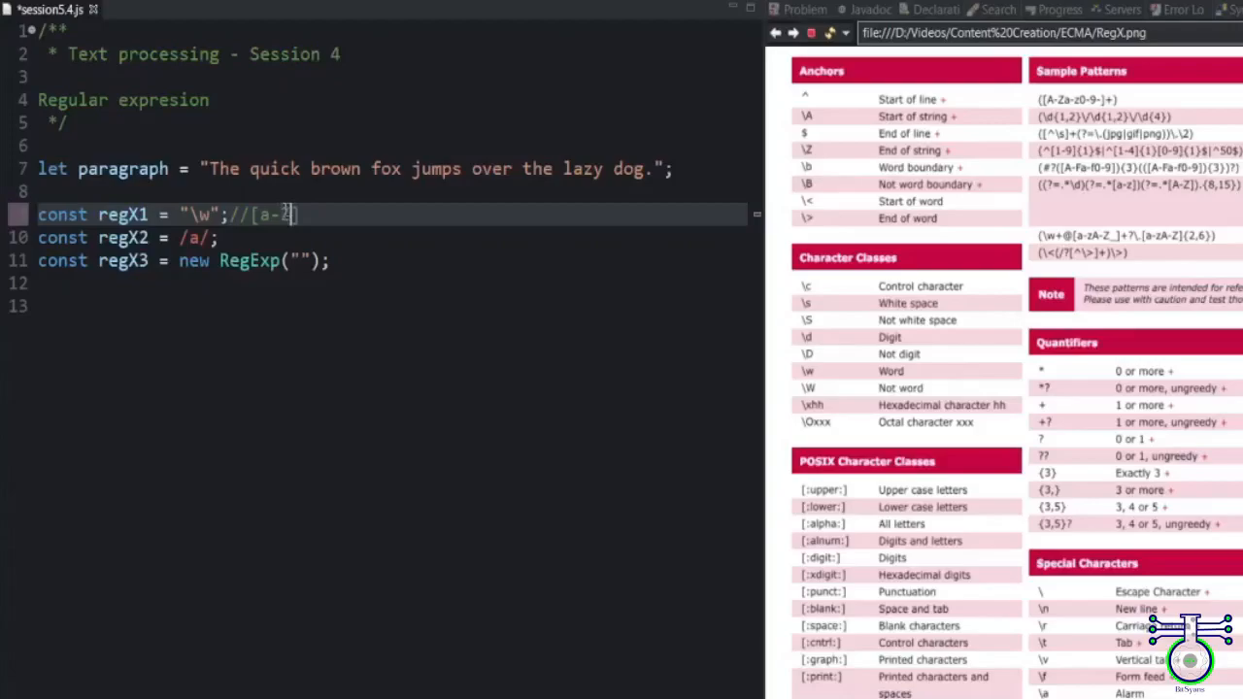
type("A-")
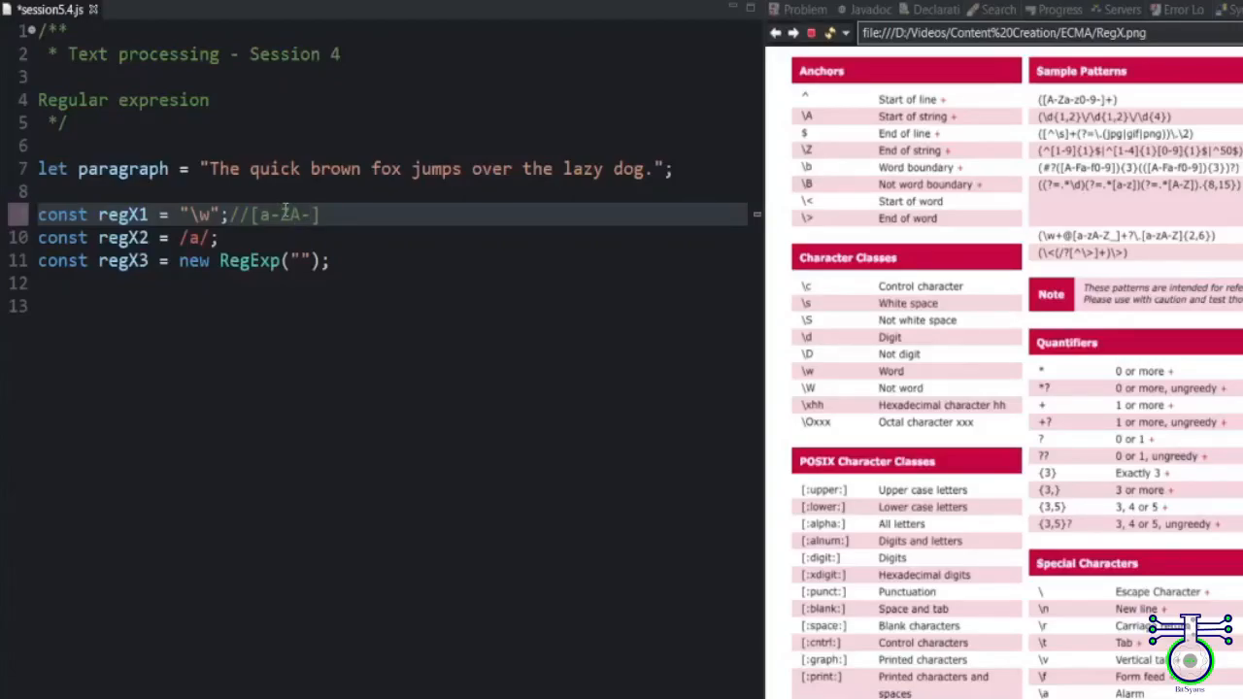
type("Z0-9")
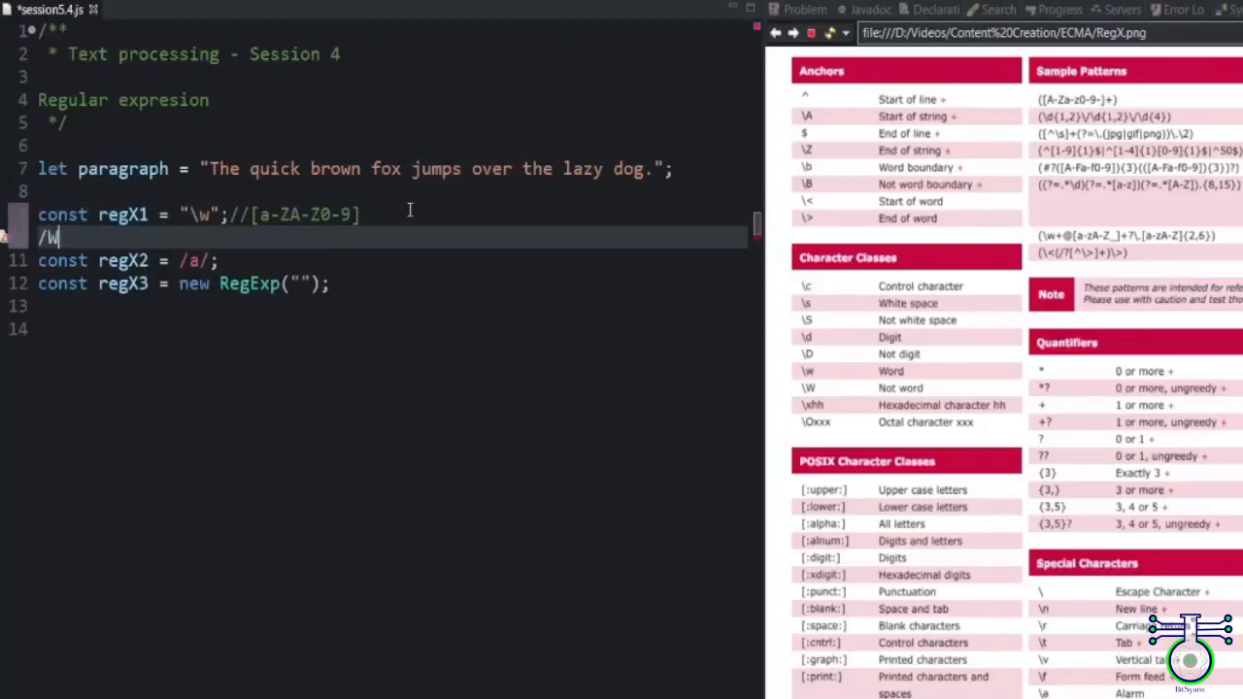
type("- []")
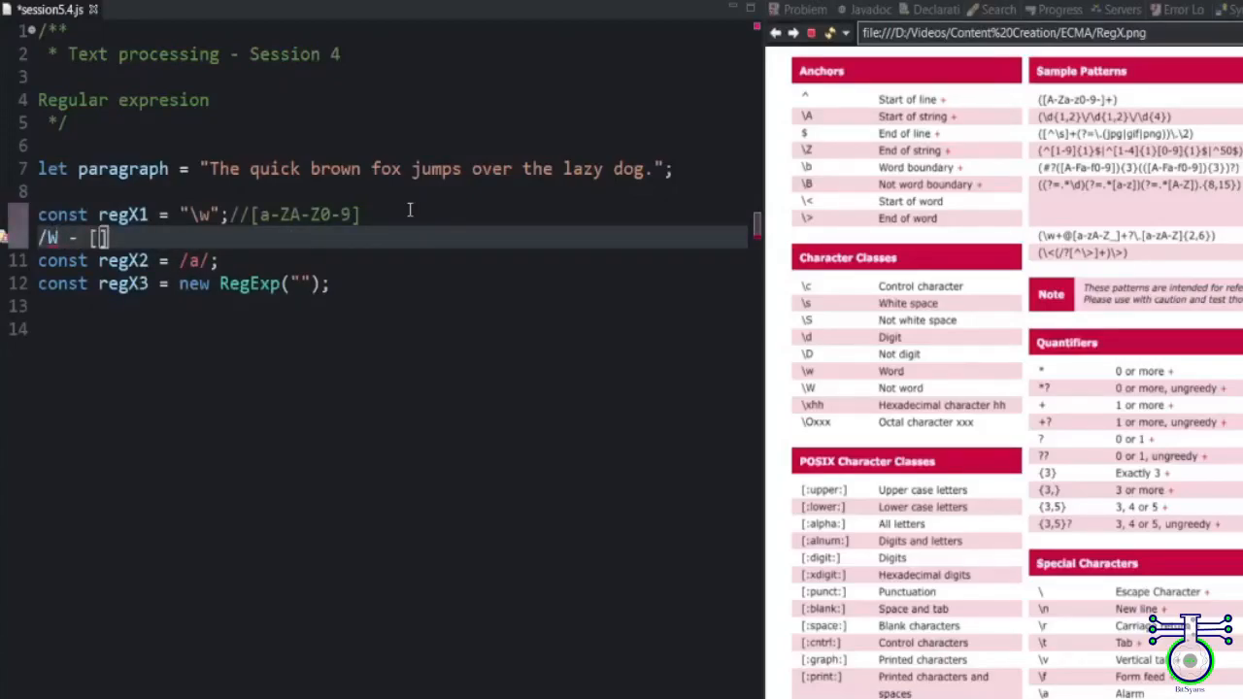
type("a-")
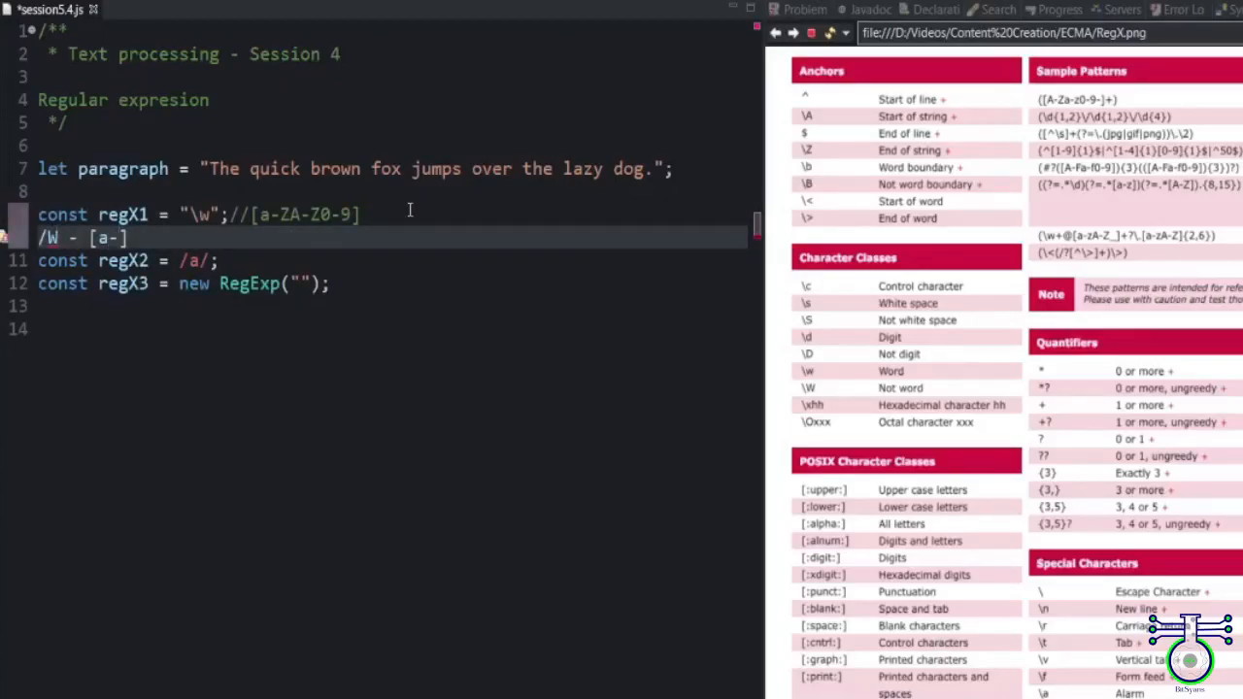
type("Z")
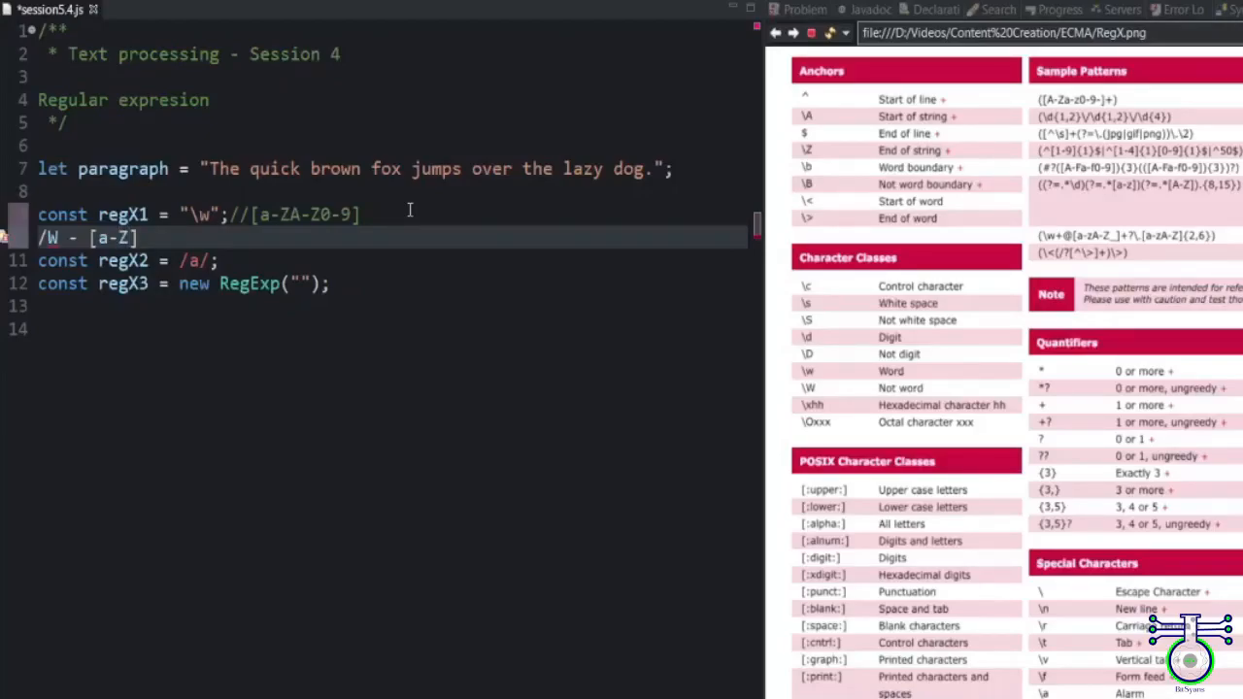
left_click(131, 237)
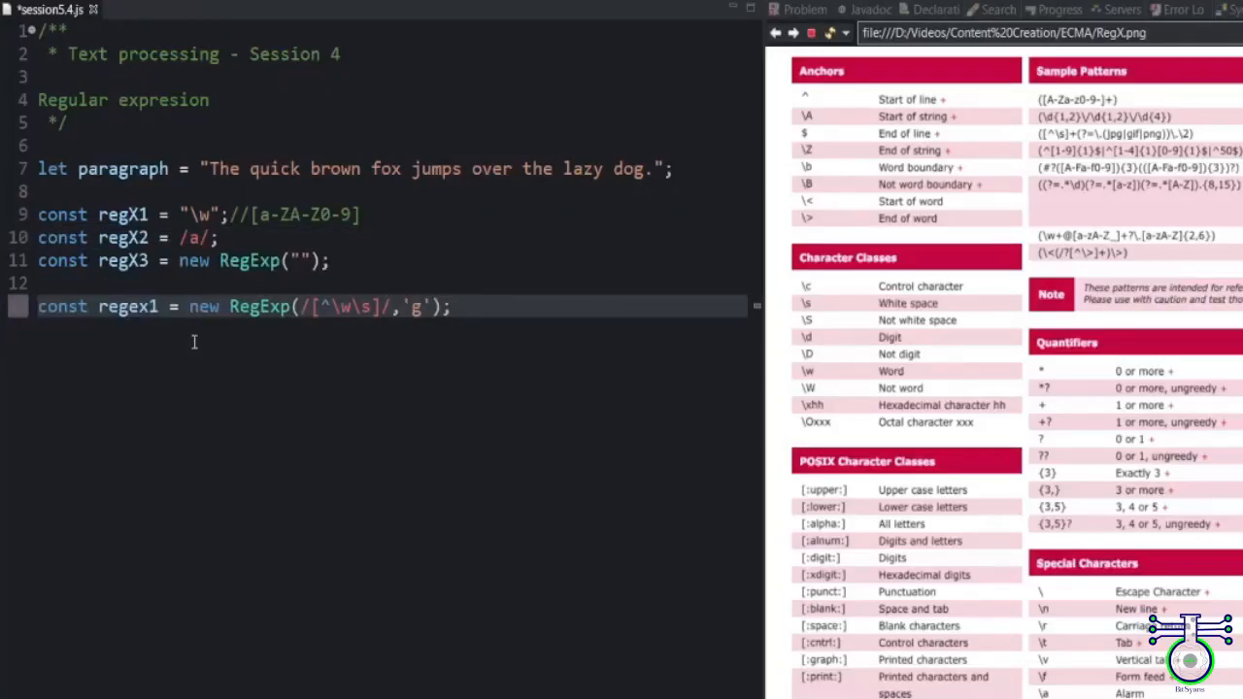
double_click(259, 305)
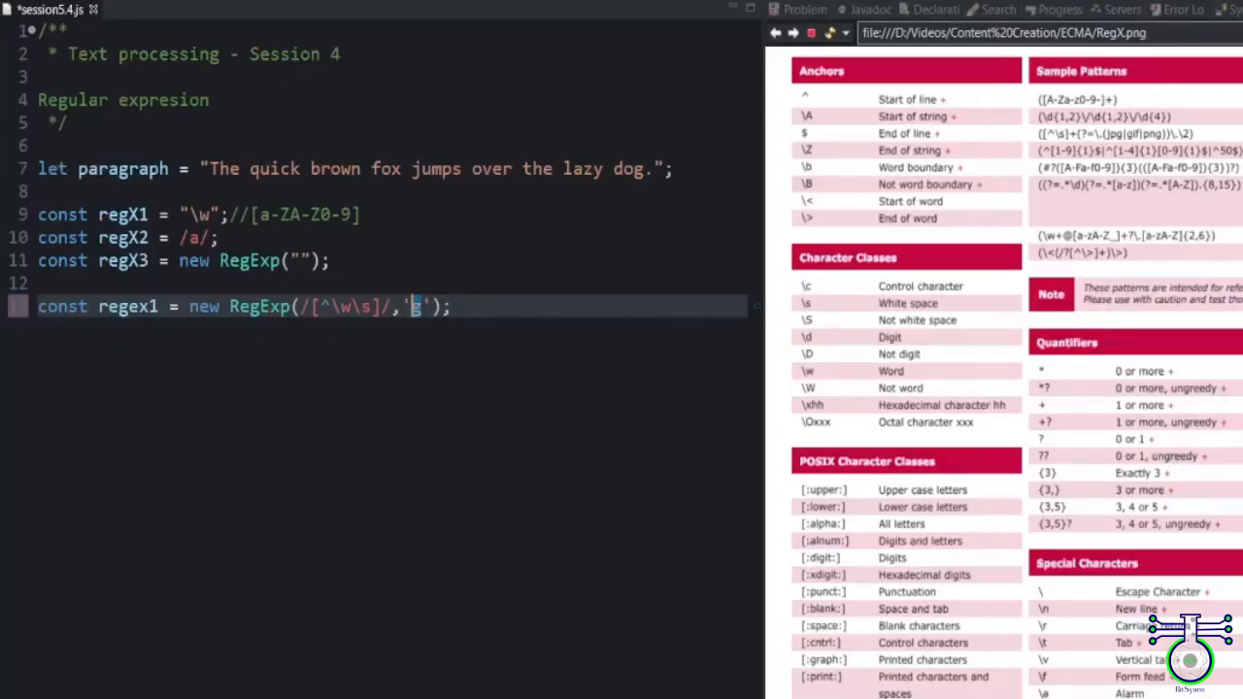
scroll("down", 3)
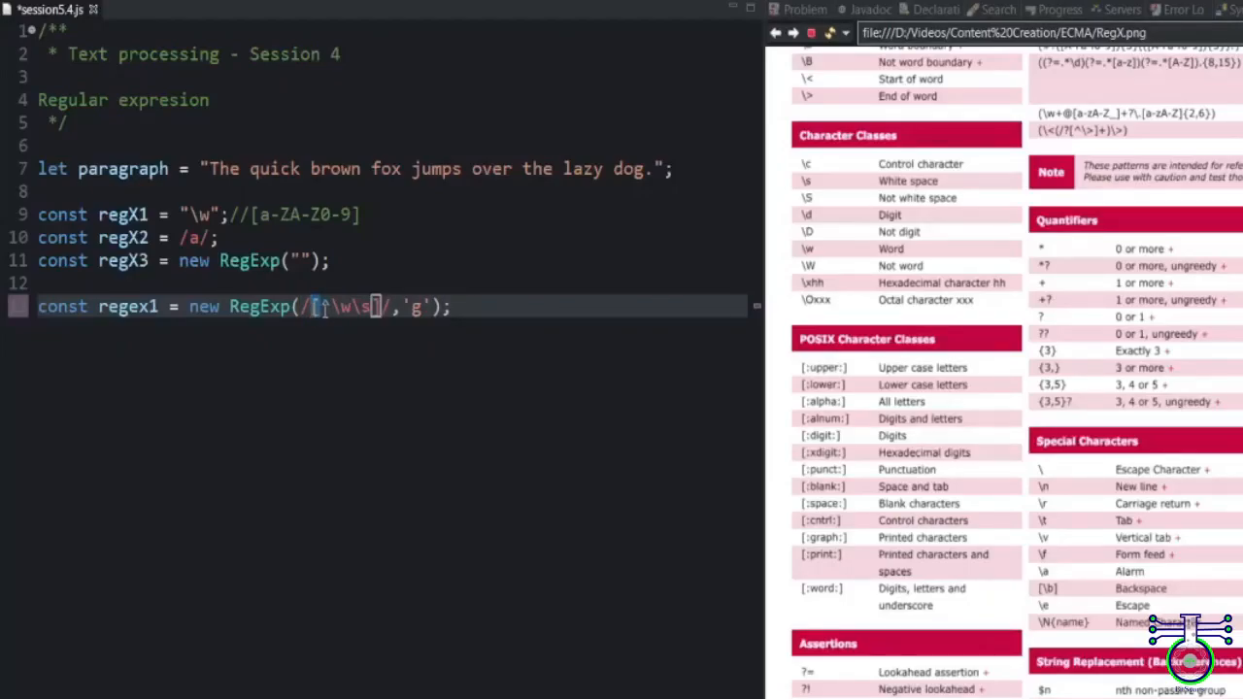
type("^")
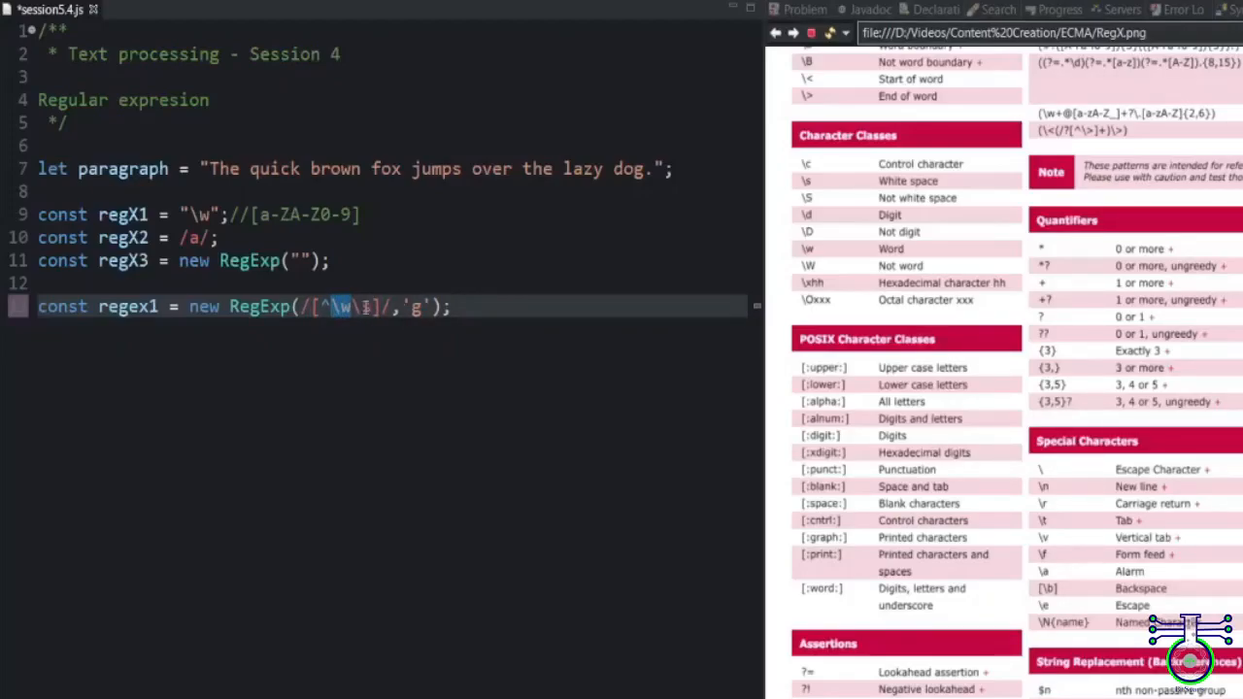
type("\\s")
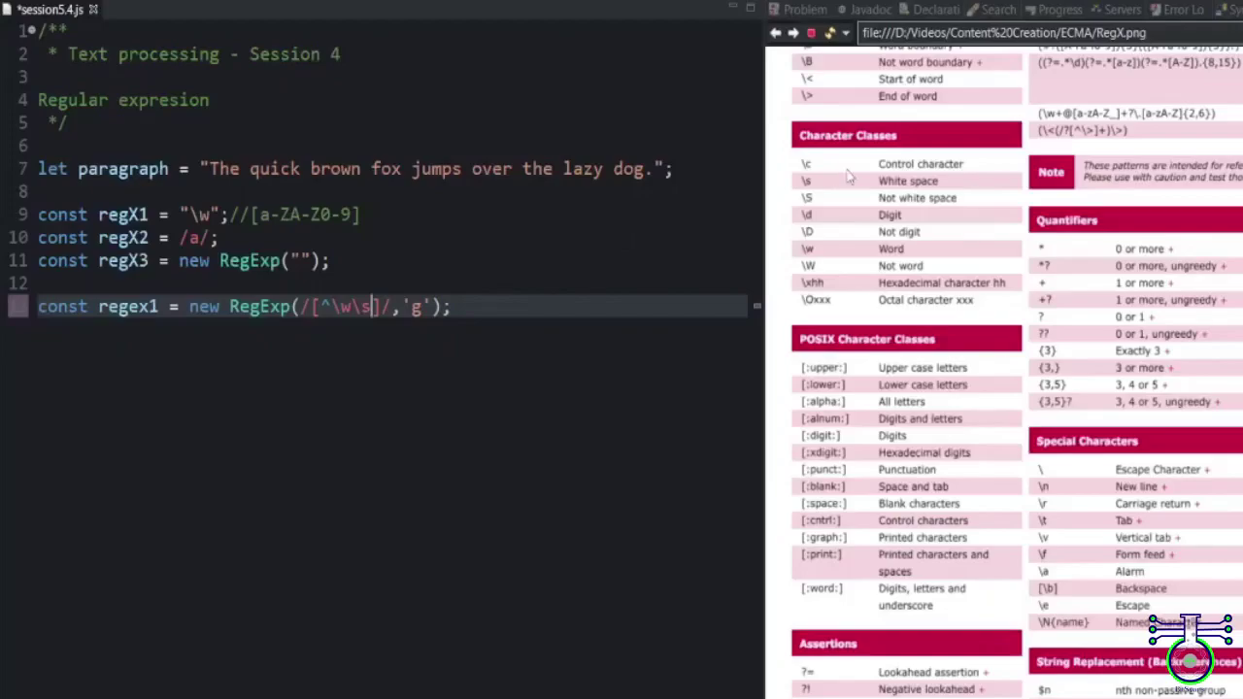
mouse_move(946, 192)
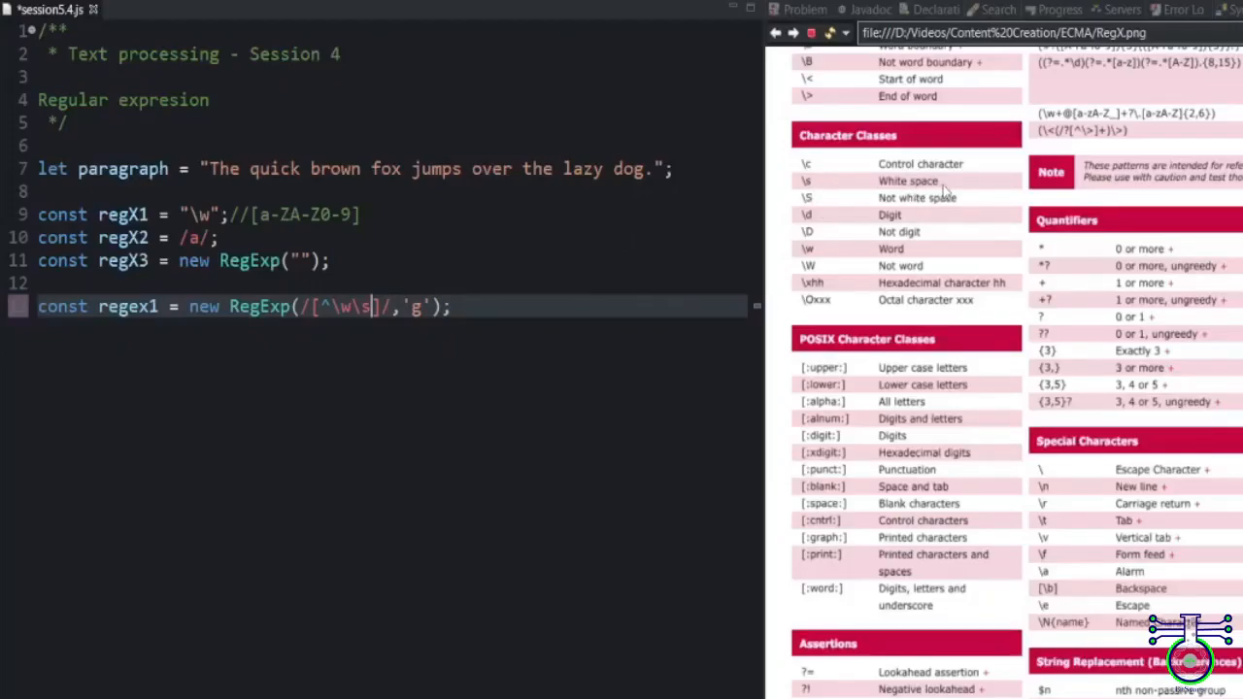
mouse_move(879, 214)
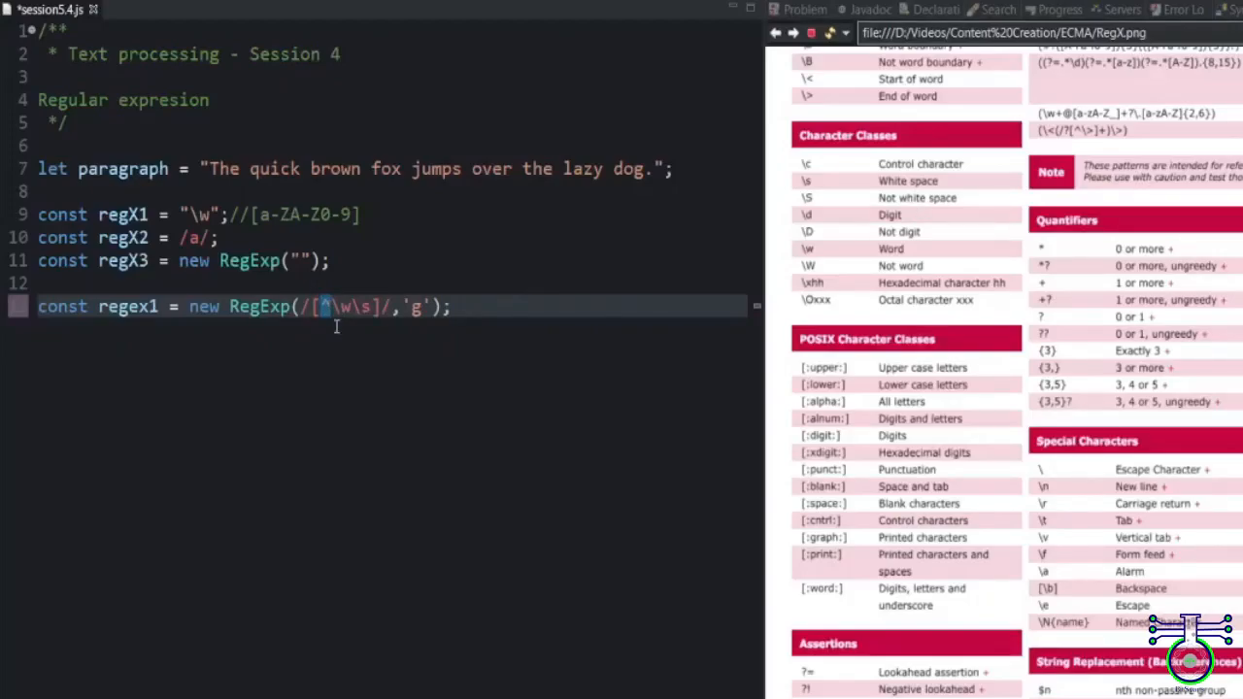
scroll("up", 3)
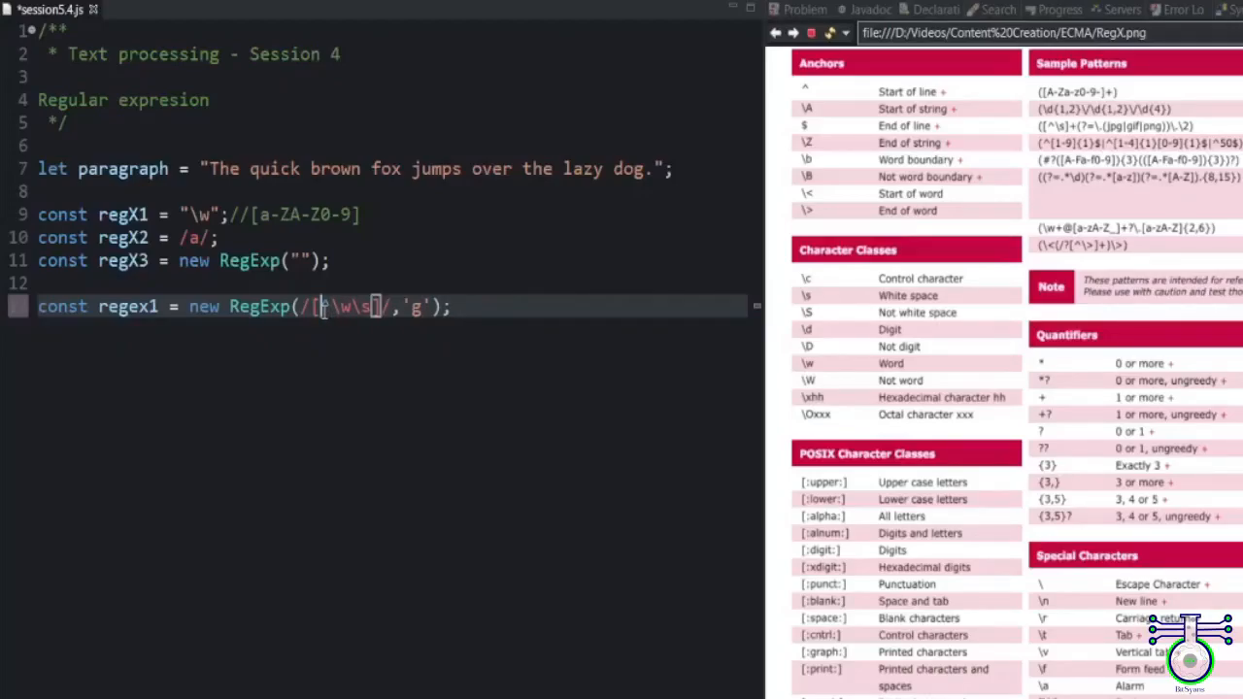
type("^")
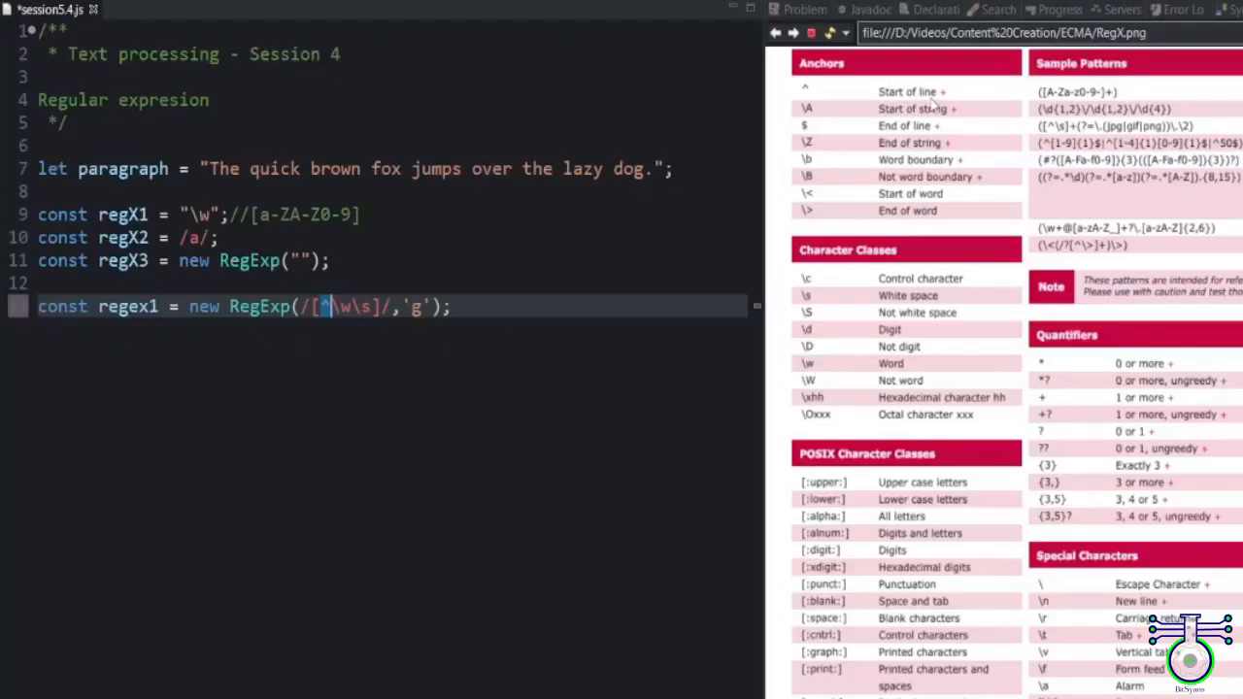
mouse_move(968, 201)
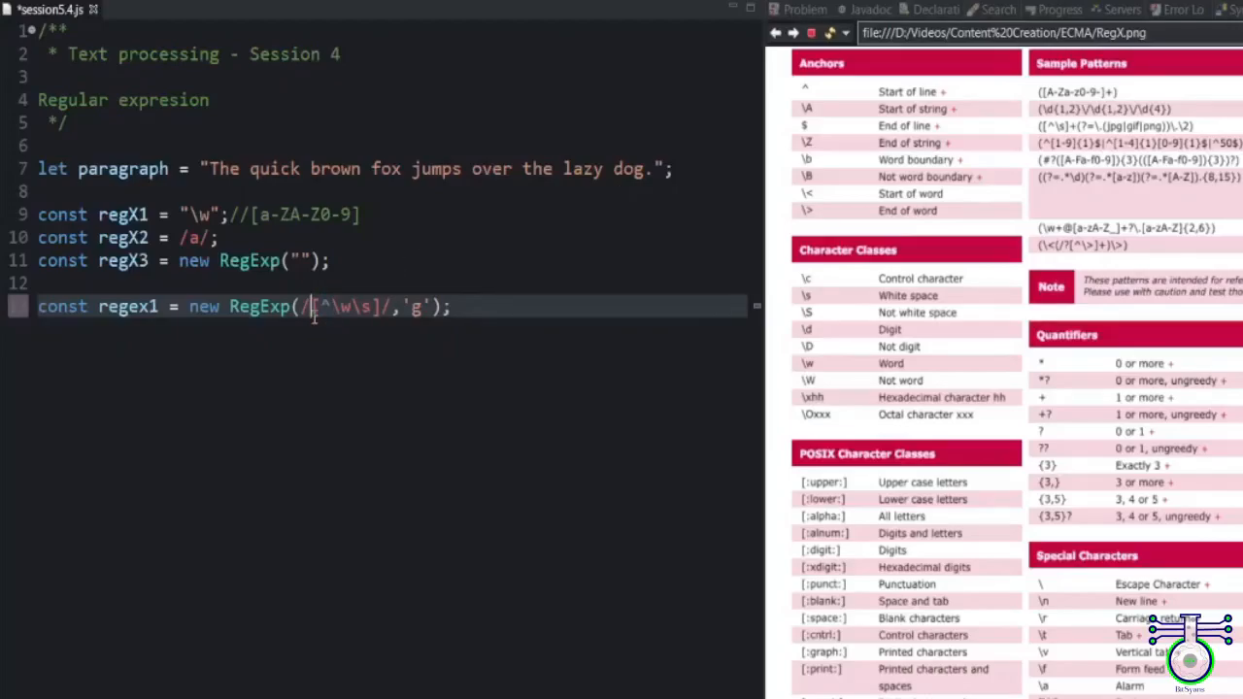
double_click(344, 305)
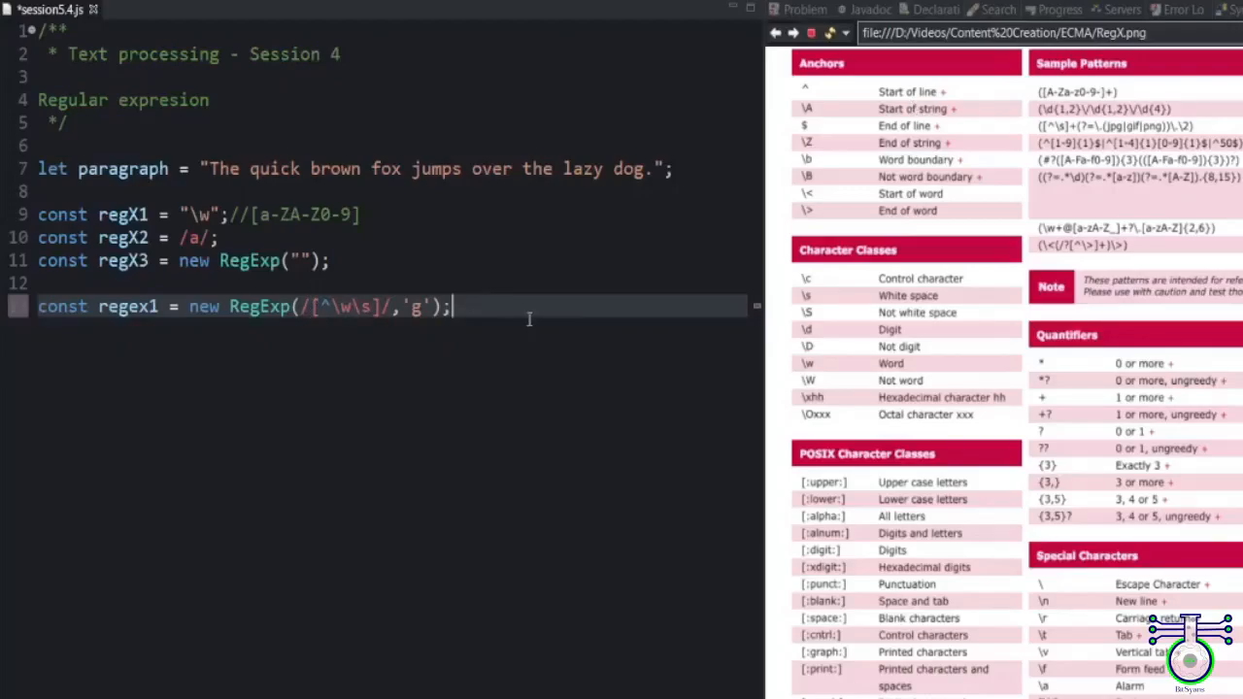
Step: Add const found = paragraph.match(regex2); and console.log(found); after the regex1 line
left_click(306, 307)
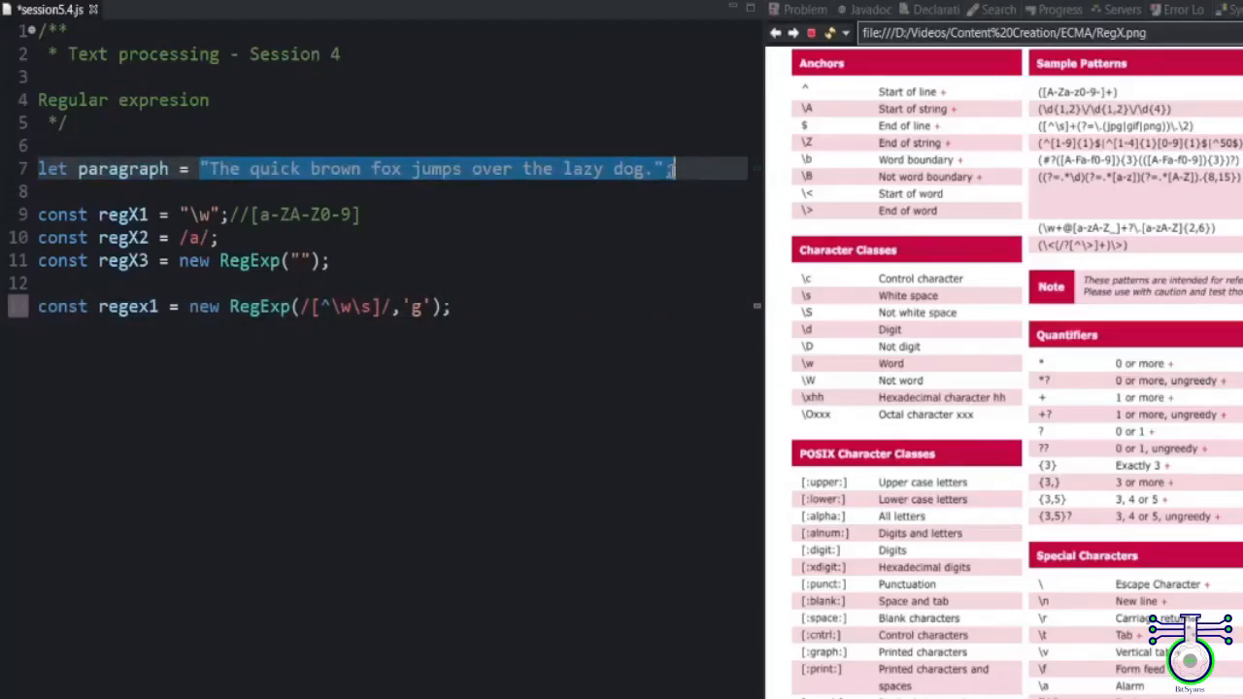
left_click(452, 305)
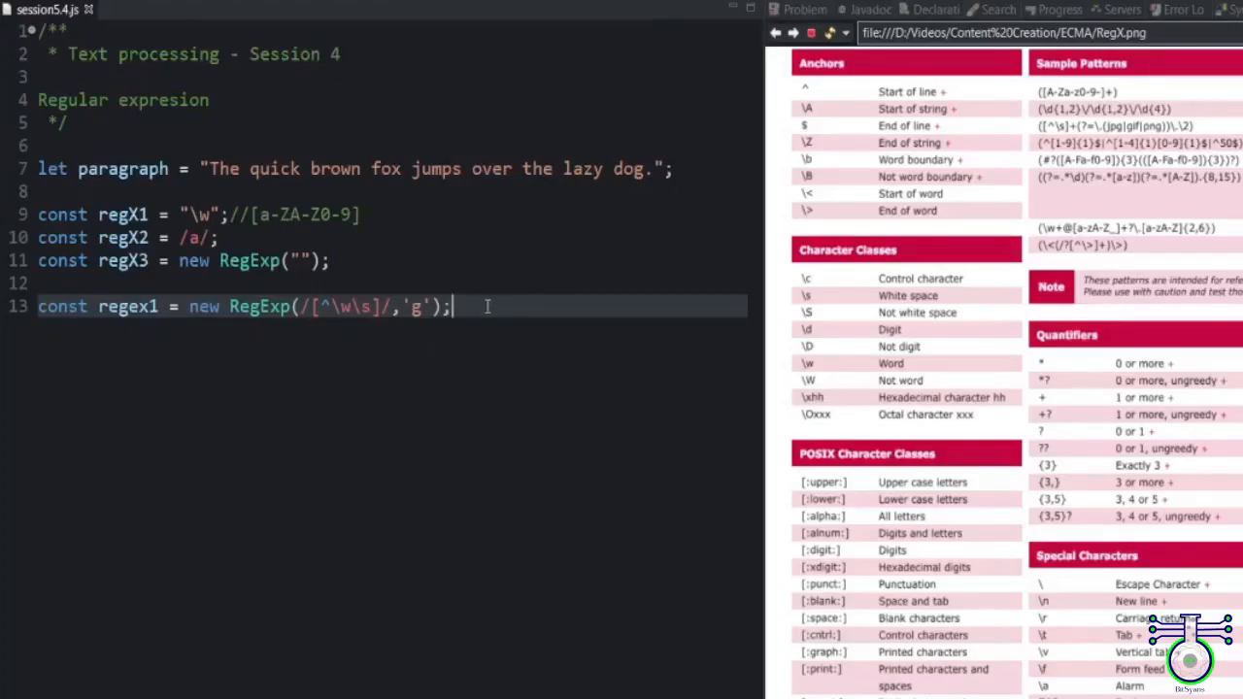
type("const found = paragraph.match(regex2);")
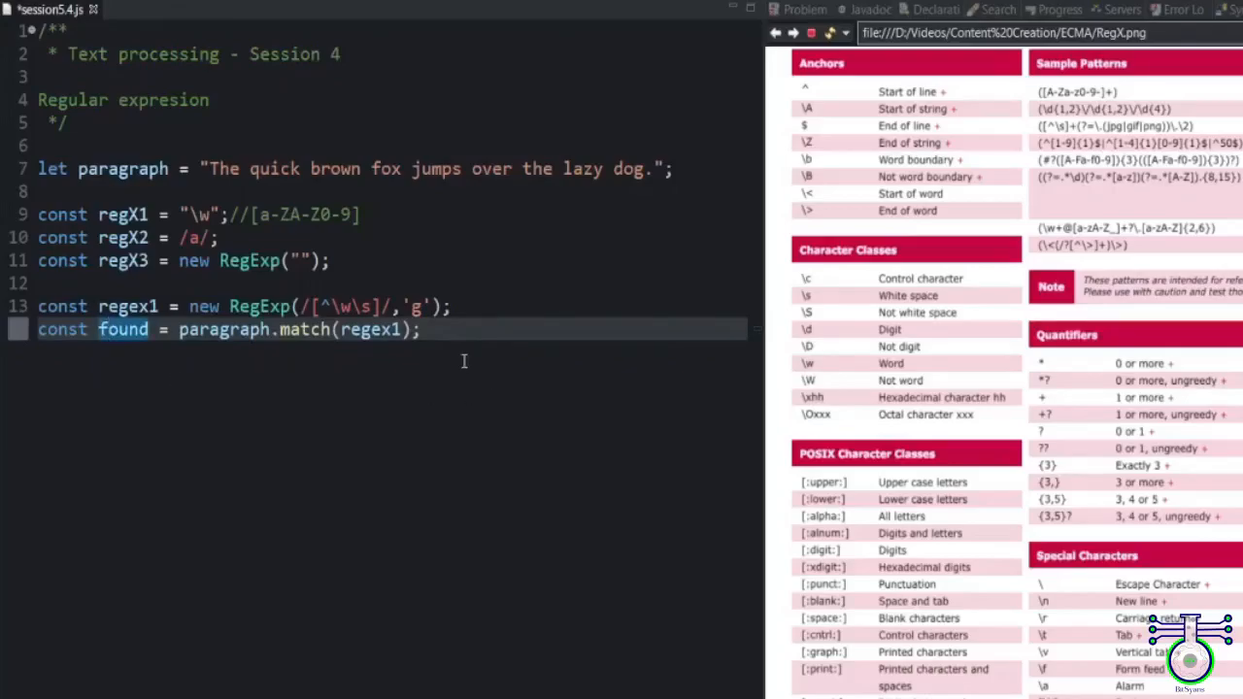
type("console.log(found);")
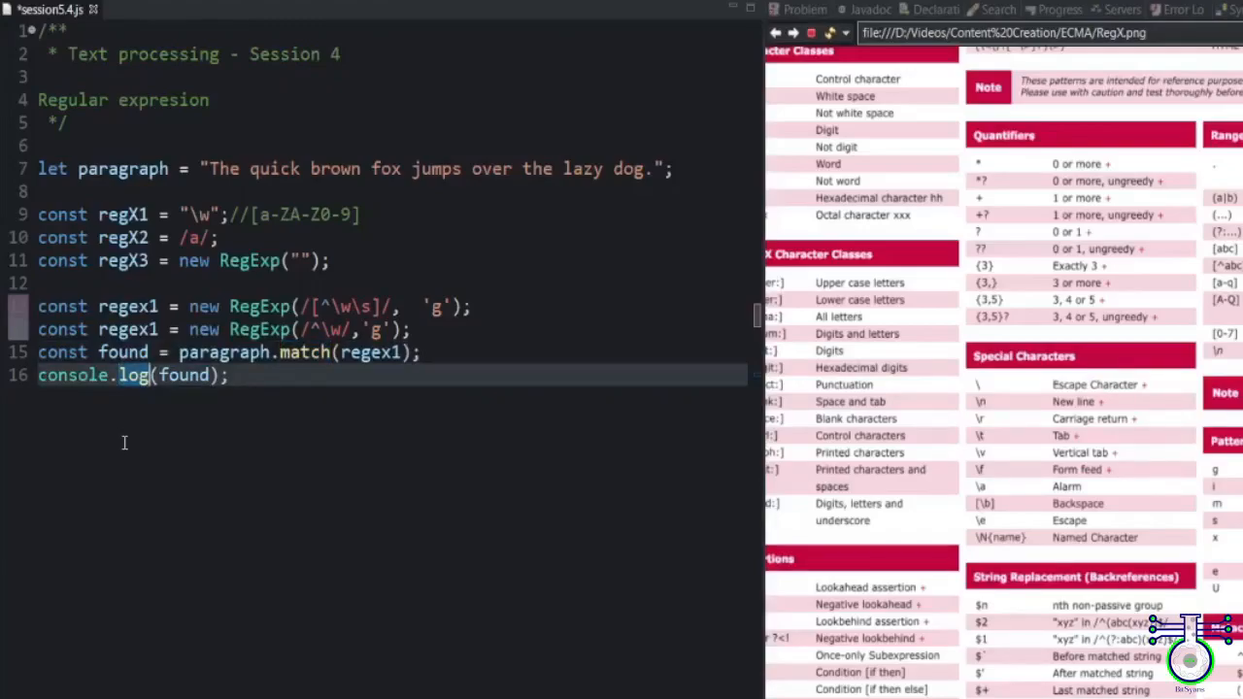
Step: Add a //replace() explanatory comment and log paragraph.replace('dog', 'monkey')
type("//replace() It replaces a given string with the specified replacement.")
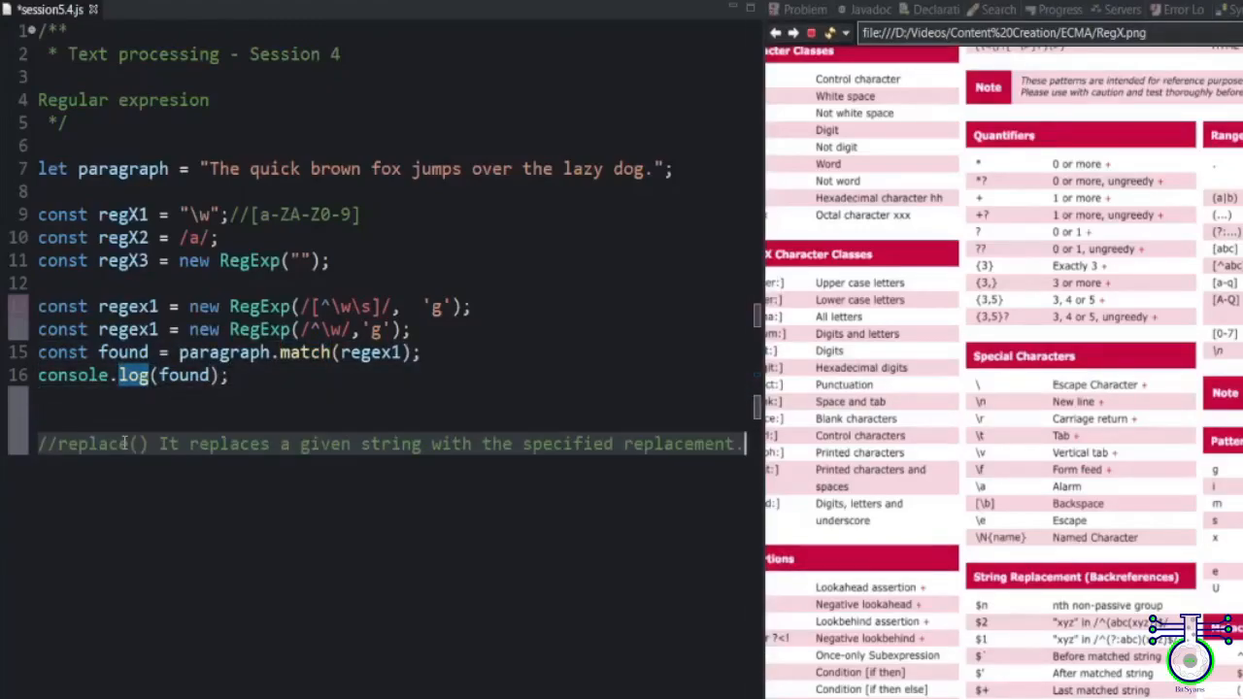
double_click(92, 444)
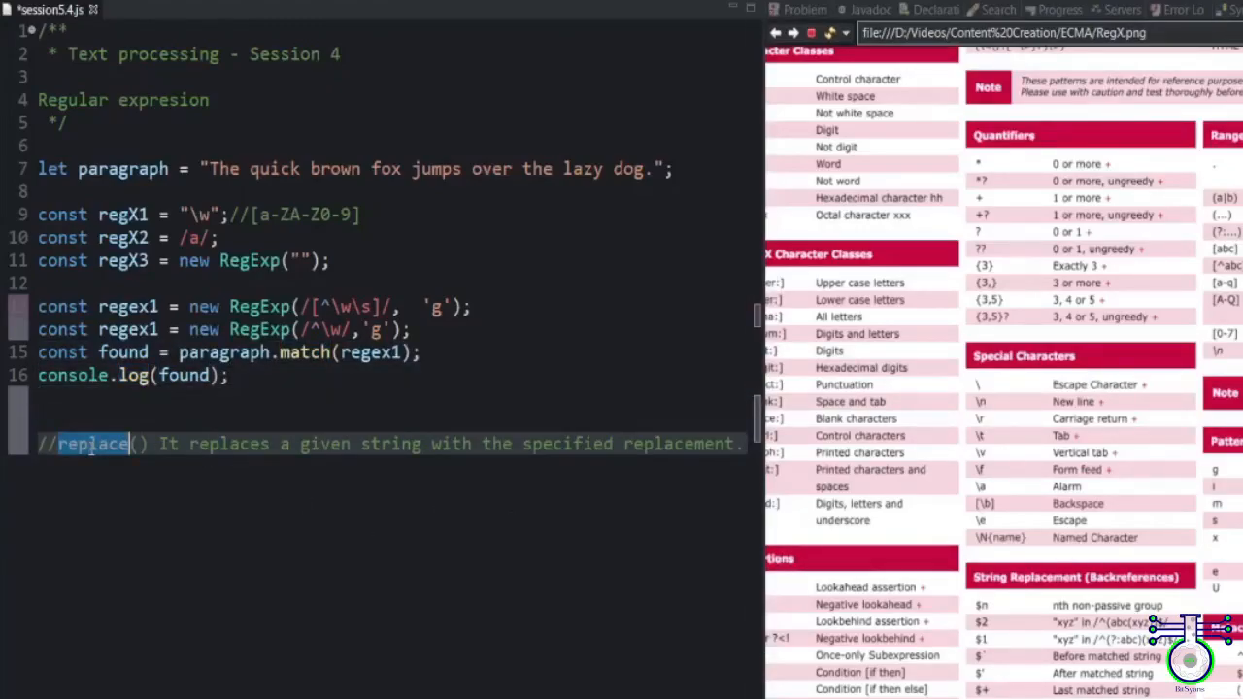
mouse_move(359, 473)
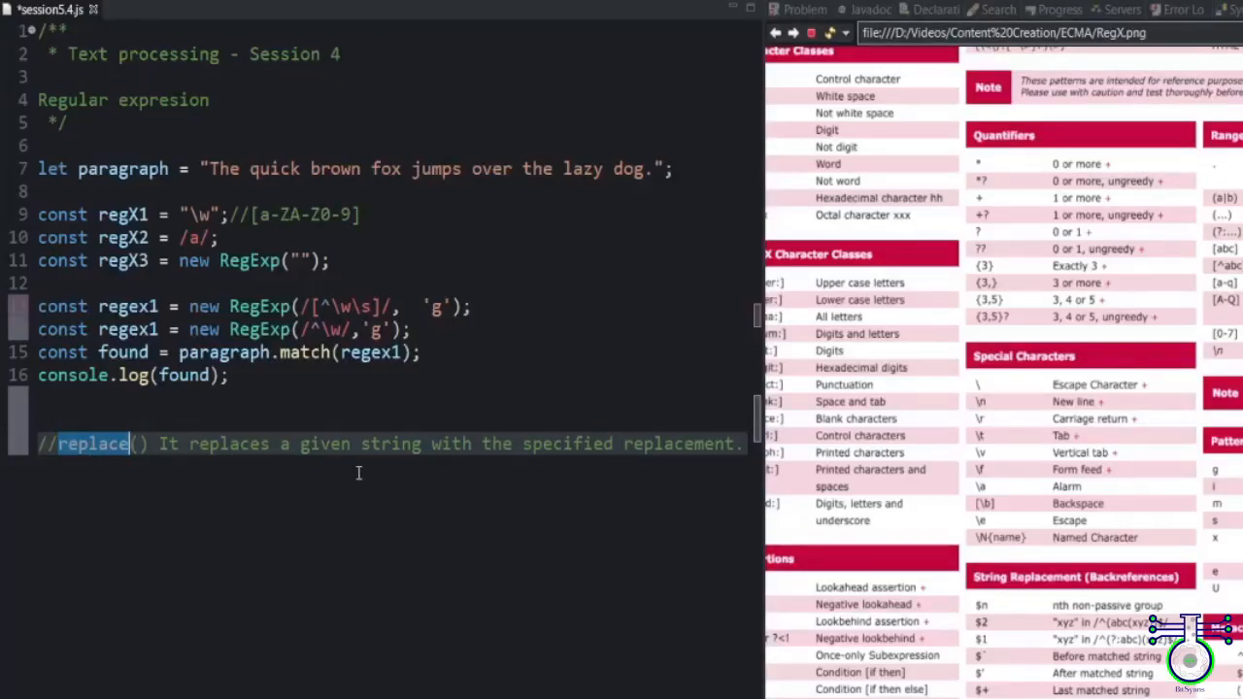
mouse_move(534, 478)
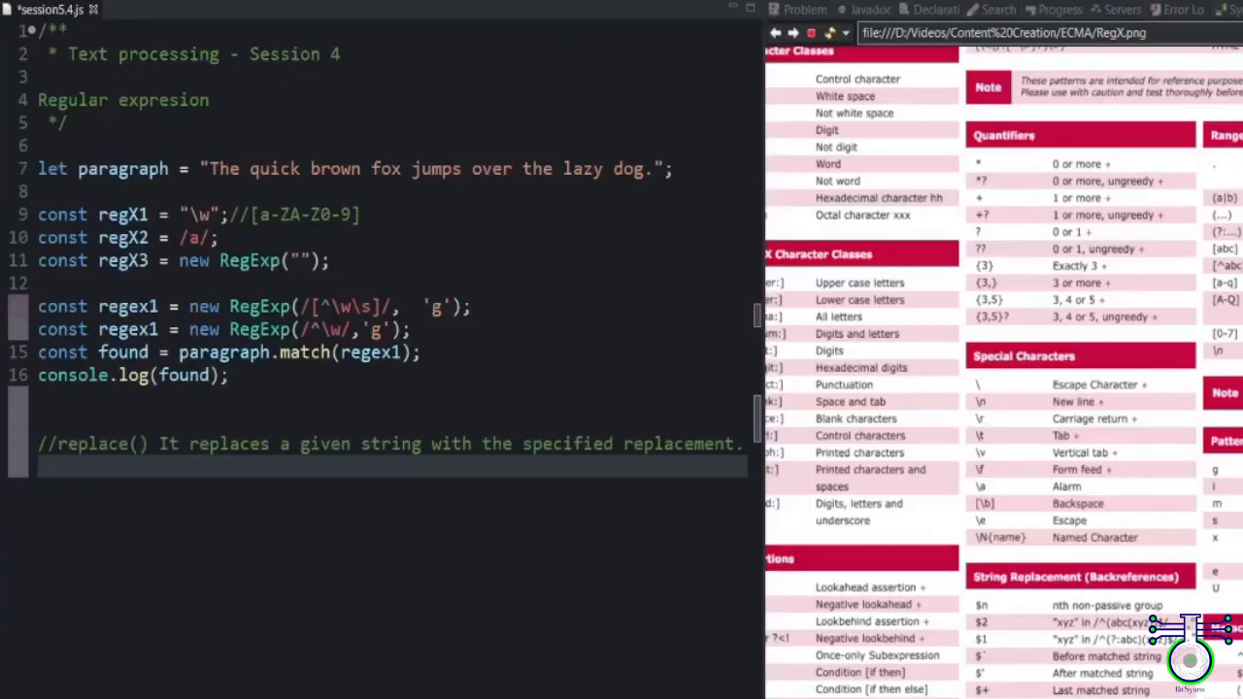
type("console.log(paragraph.replace('dog', 'monkey'));")
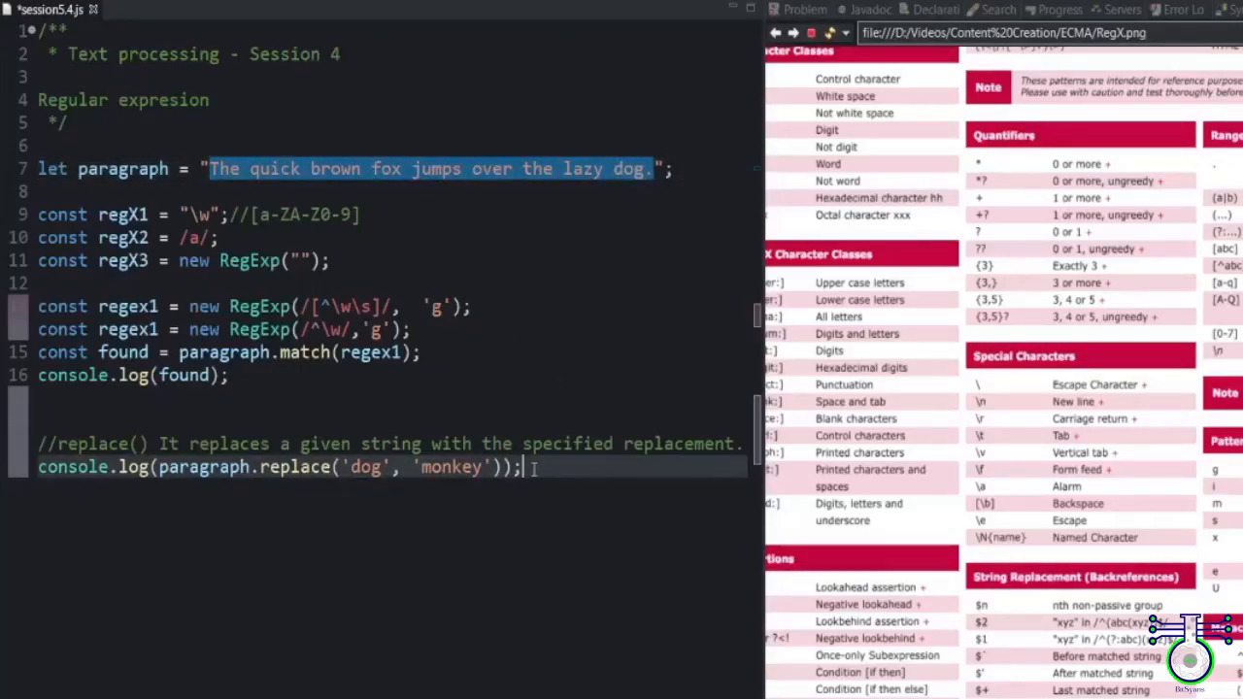
double_click(294, 467)
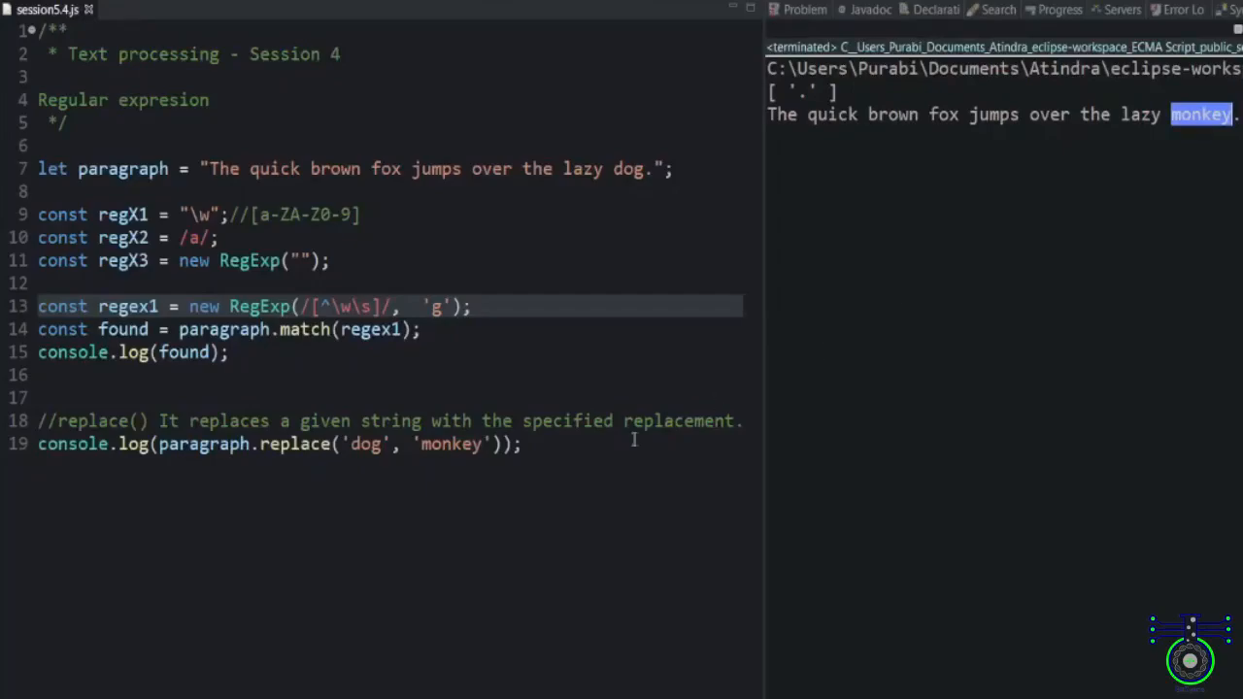
mouse_move(586, 463)
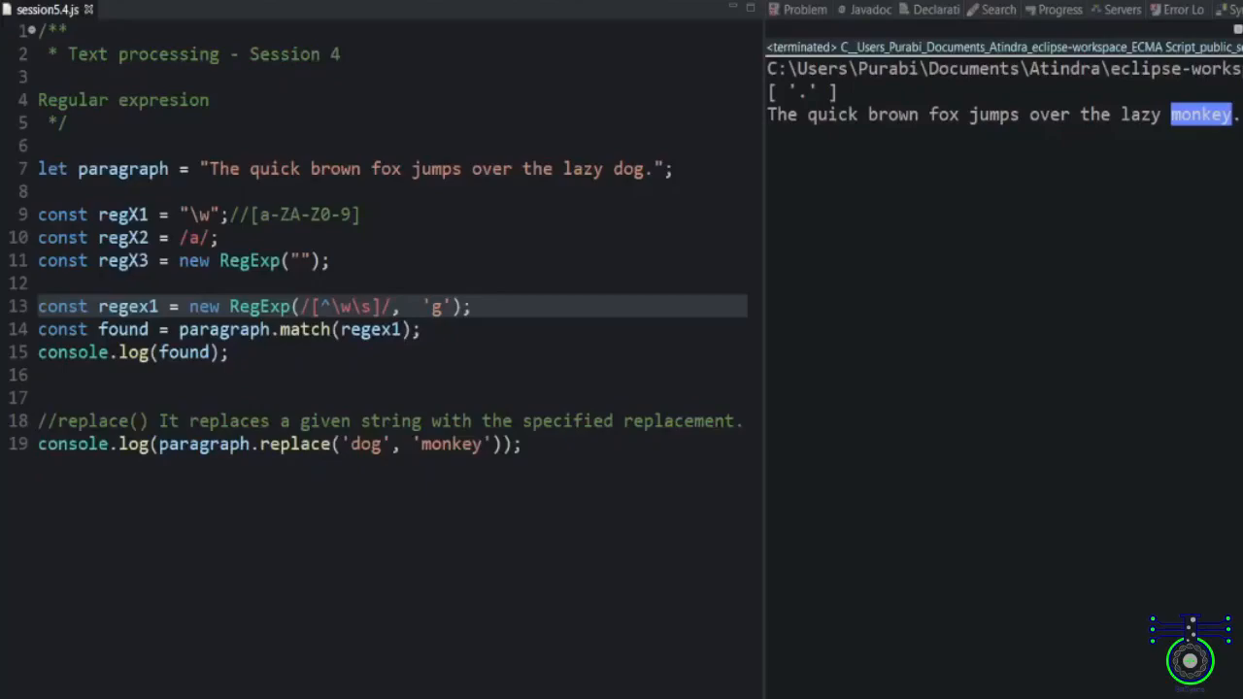
Step: Declare const regex3 = new RegExp('Dog','i'); on a new line
type("const regex3 = new RegExp('Dog','i');")
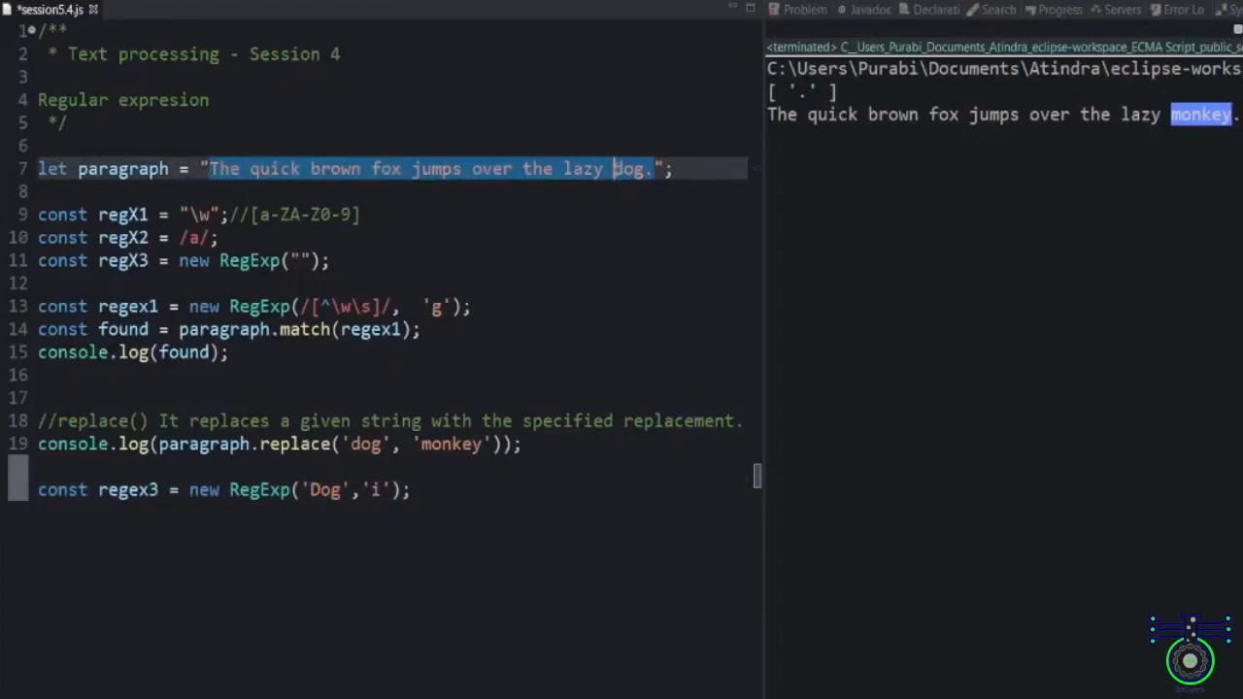
Step: Place the cursor at the end of the regex3 line
left_click(322, 489)
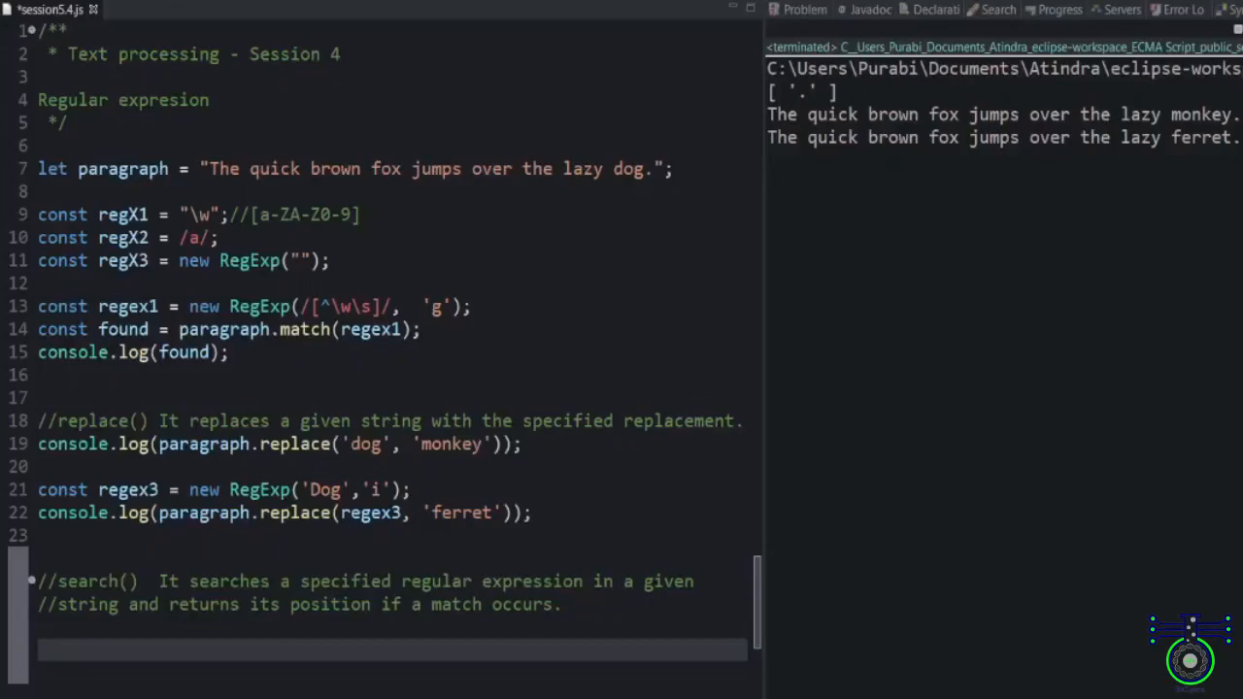
Step: Type const regex1 = new RegExp(/[^\w\s]/,'g'); and begin typing 'id'
type("const regex1 = new RegExp(/[^\\w\\s]/,'g');")
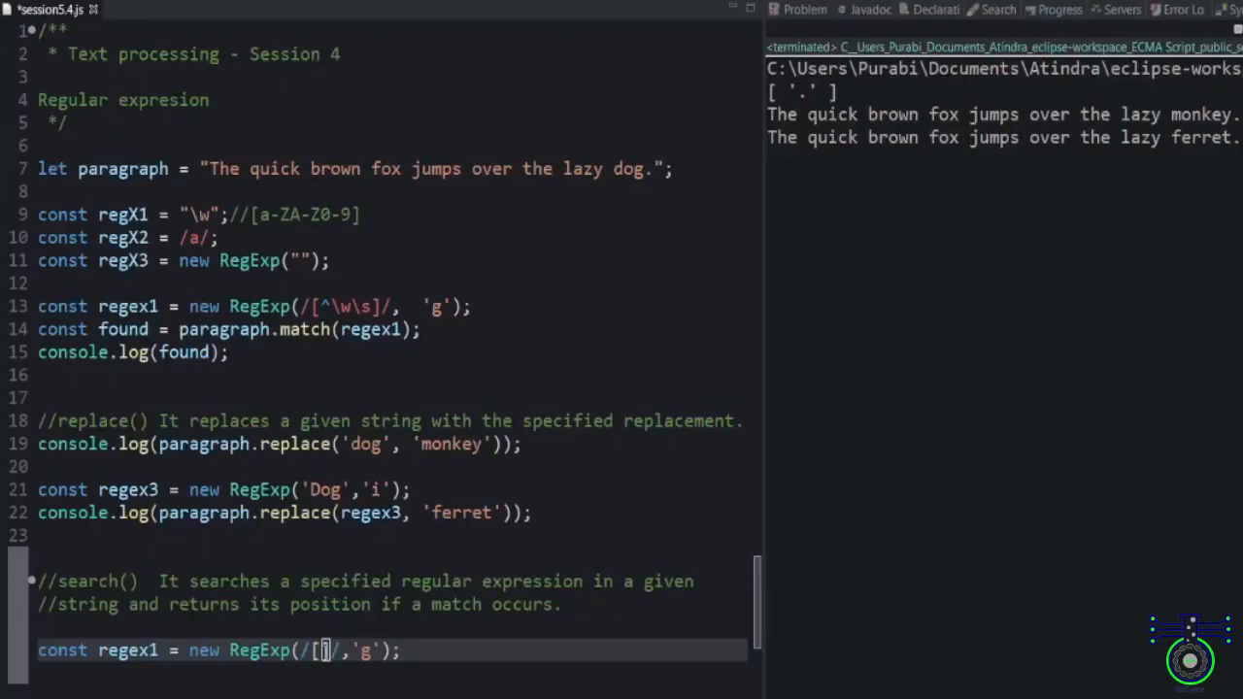
type("id")
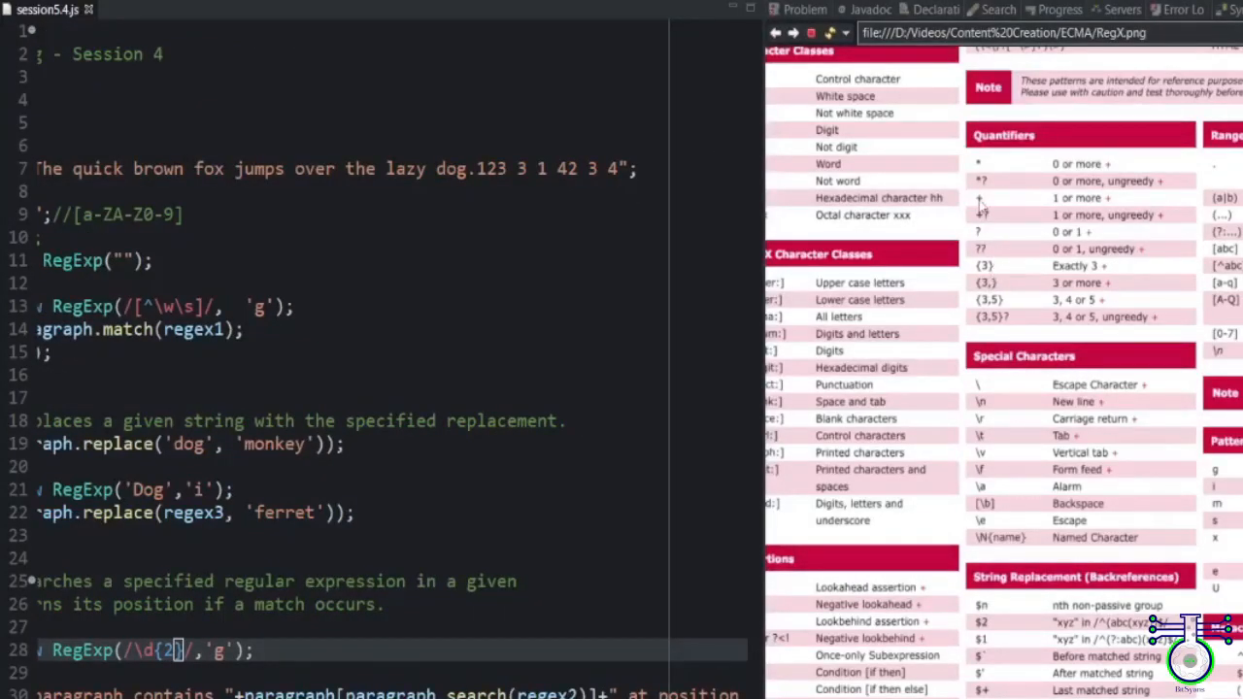
mouse_move(992, 291)
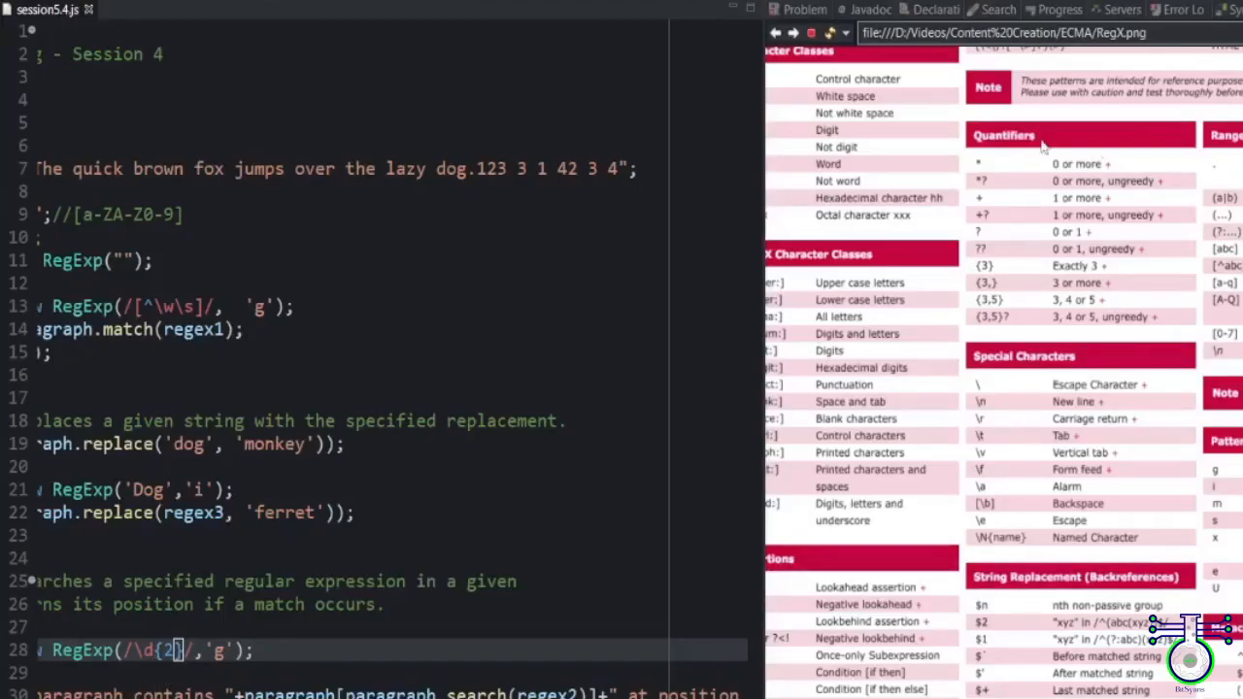
mouse_move(983, 173)
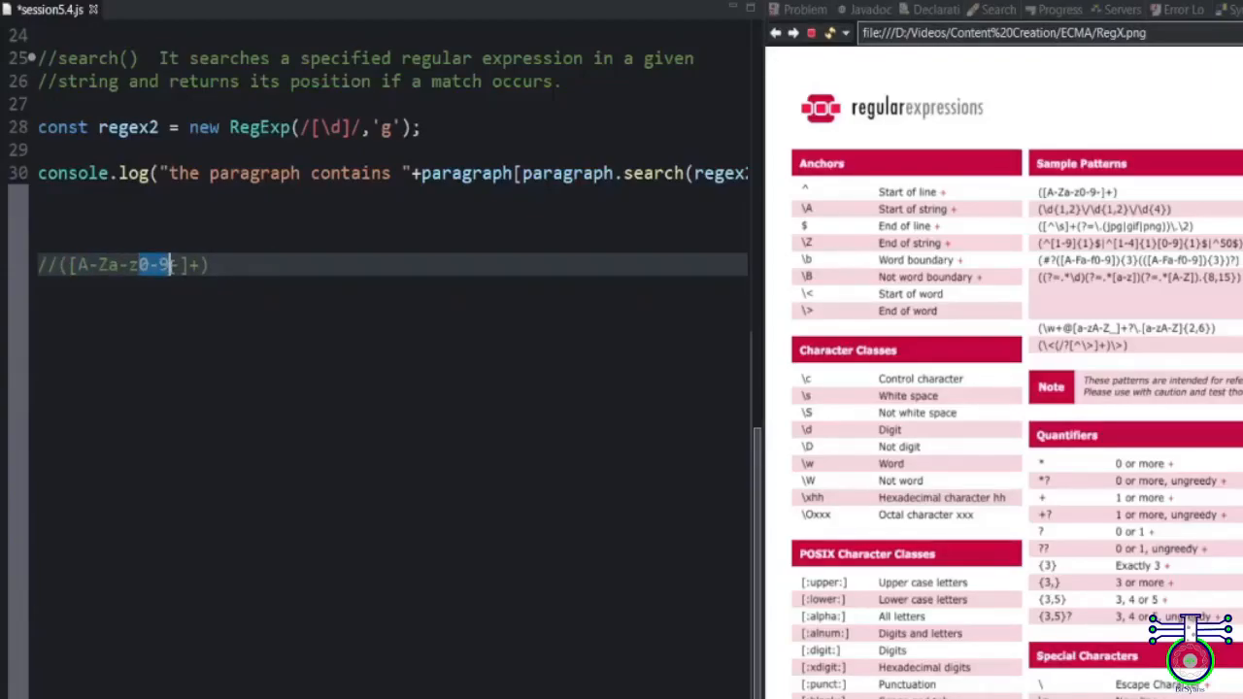
Step: Type a closing ] into the comment pattern
type("]")
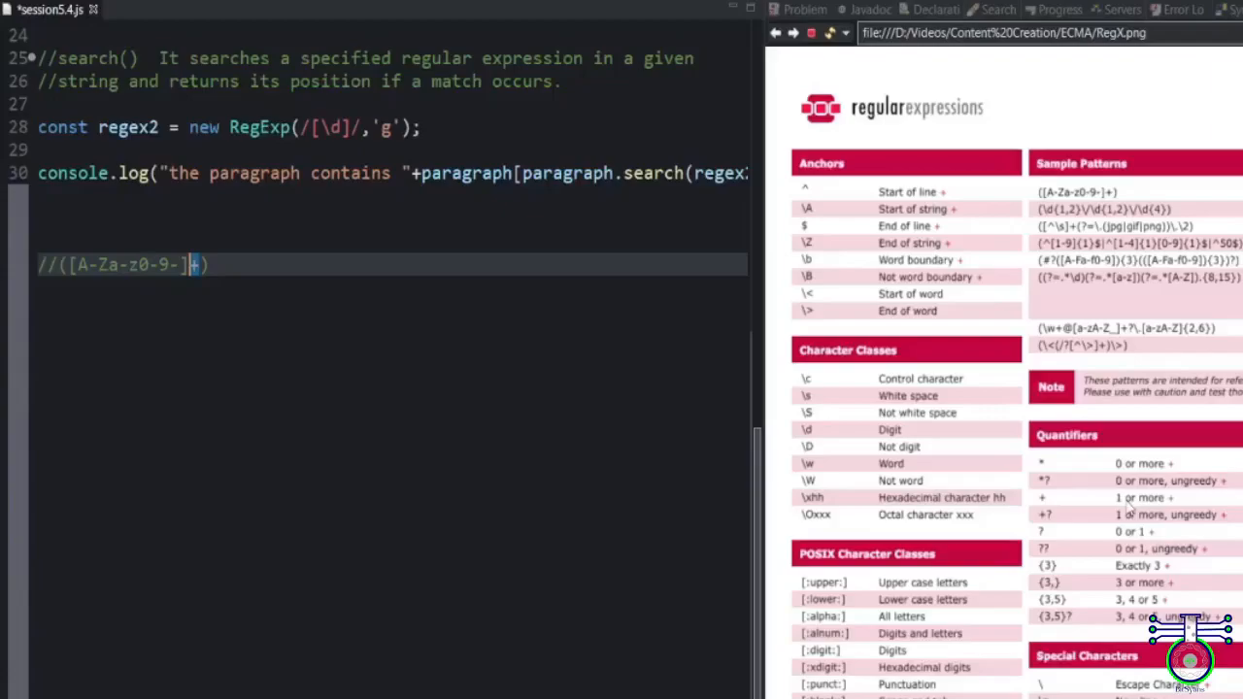
mouse_move(1049, 469)
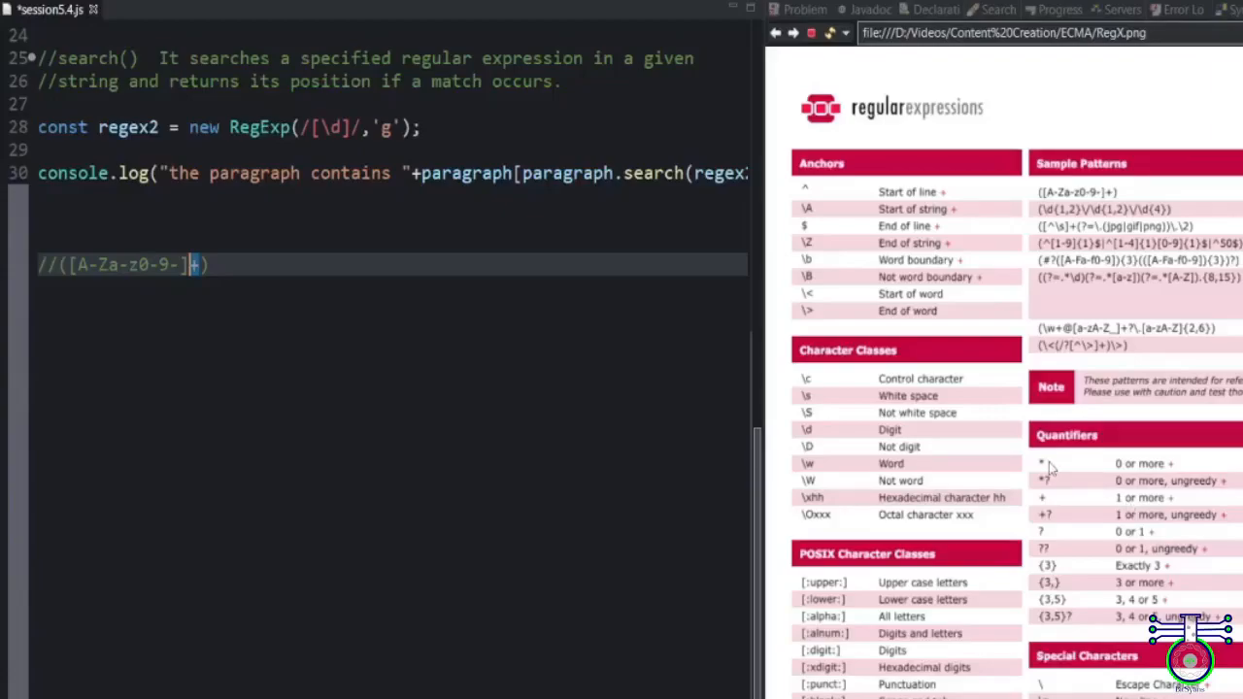
mouse_move(1117, 469)
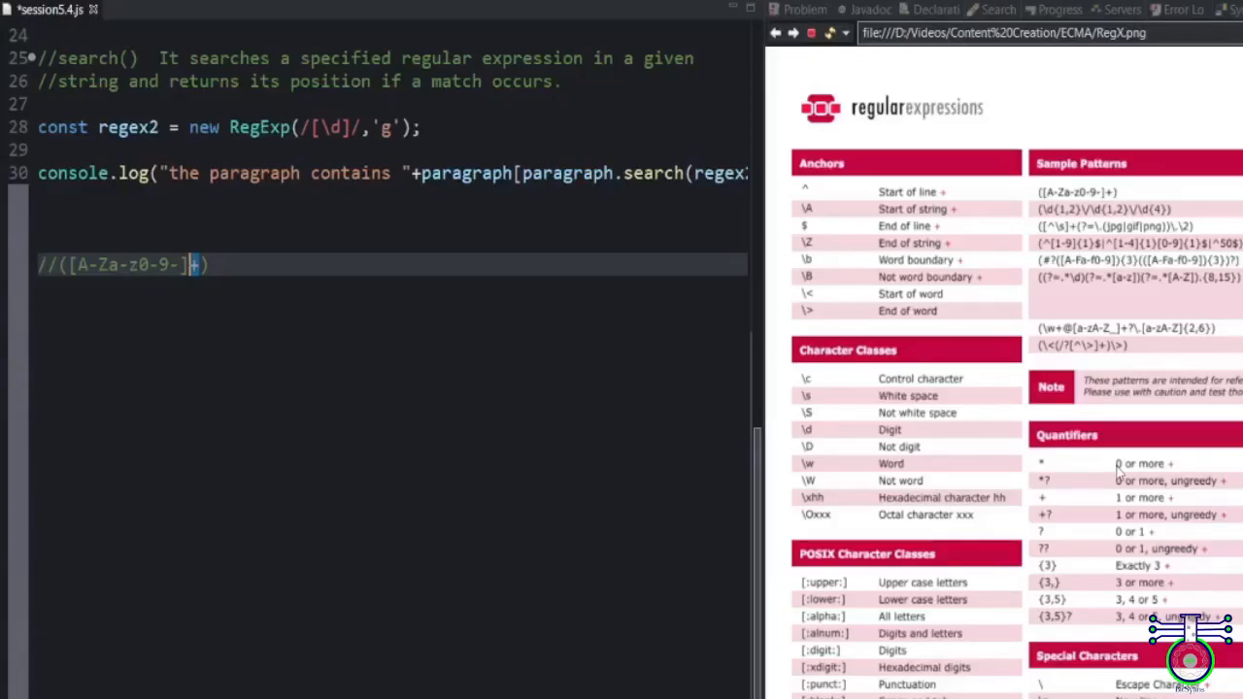
mouse_move(1124, 511)
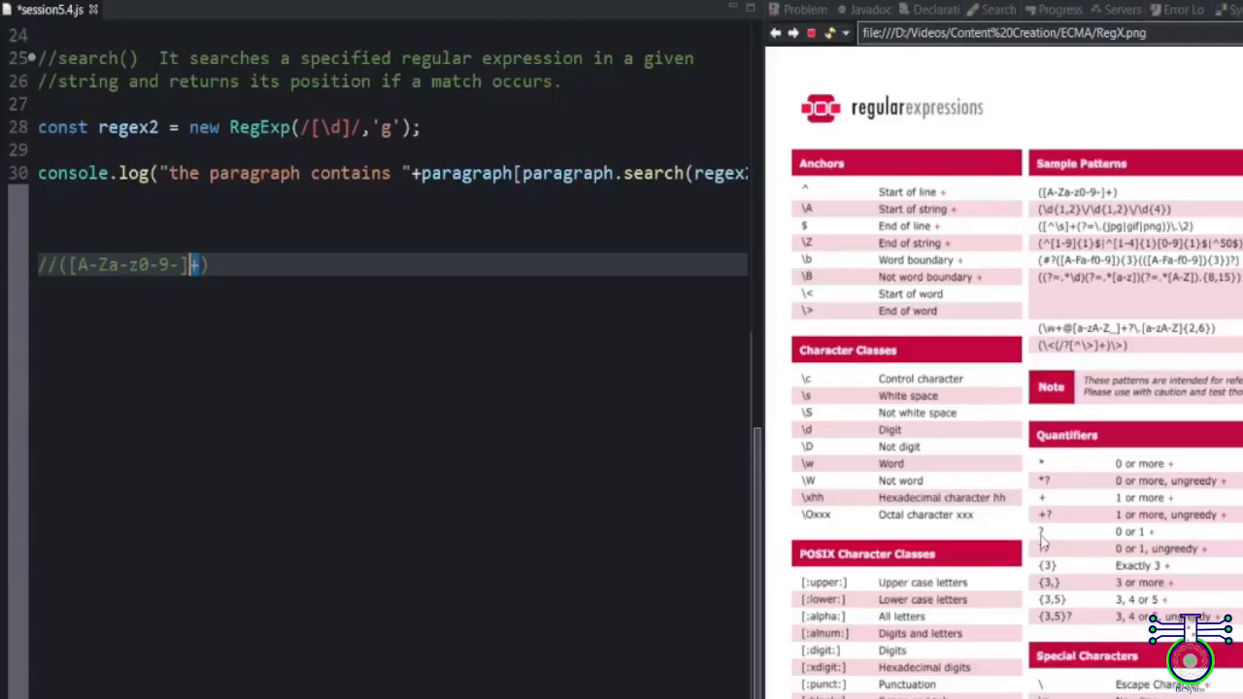
mouse_move(1117, 541)
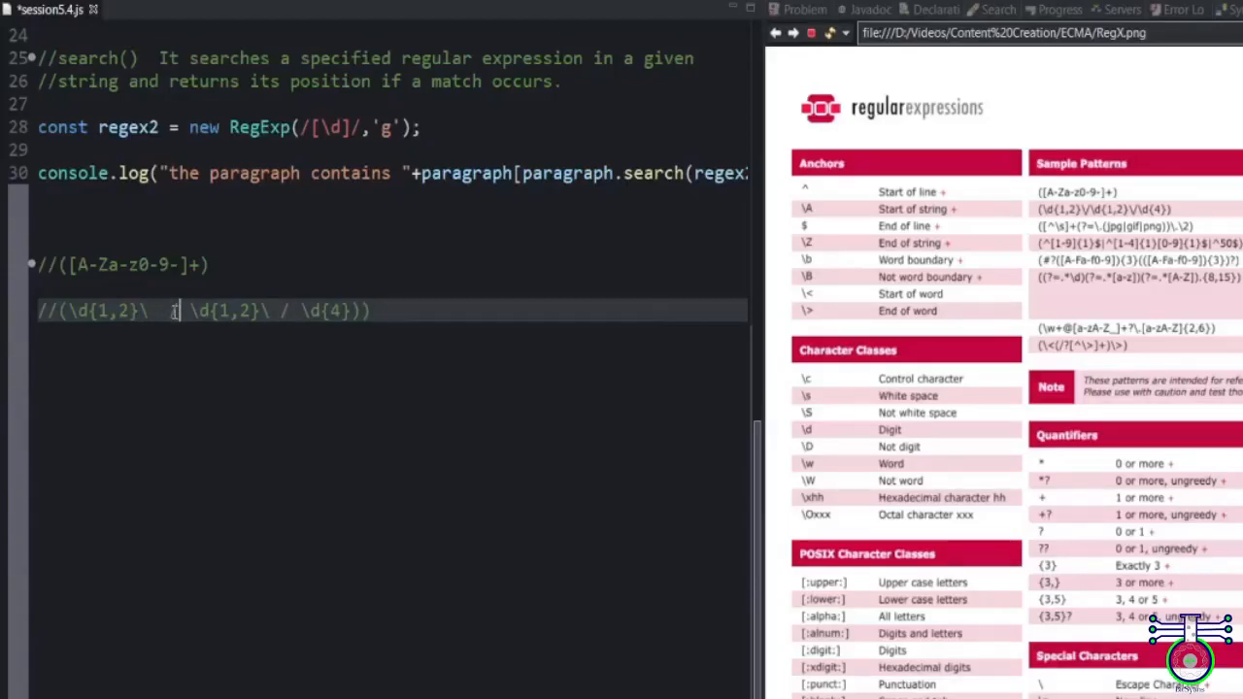
Step: Type the /- and -] characters into the regex patterns
type("/-")
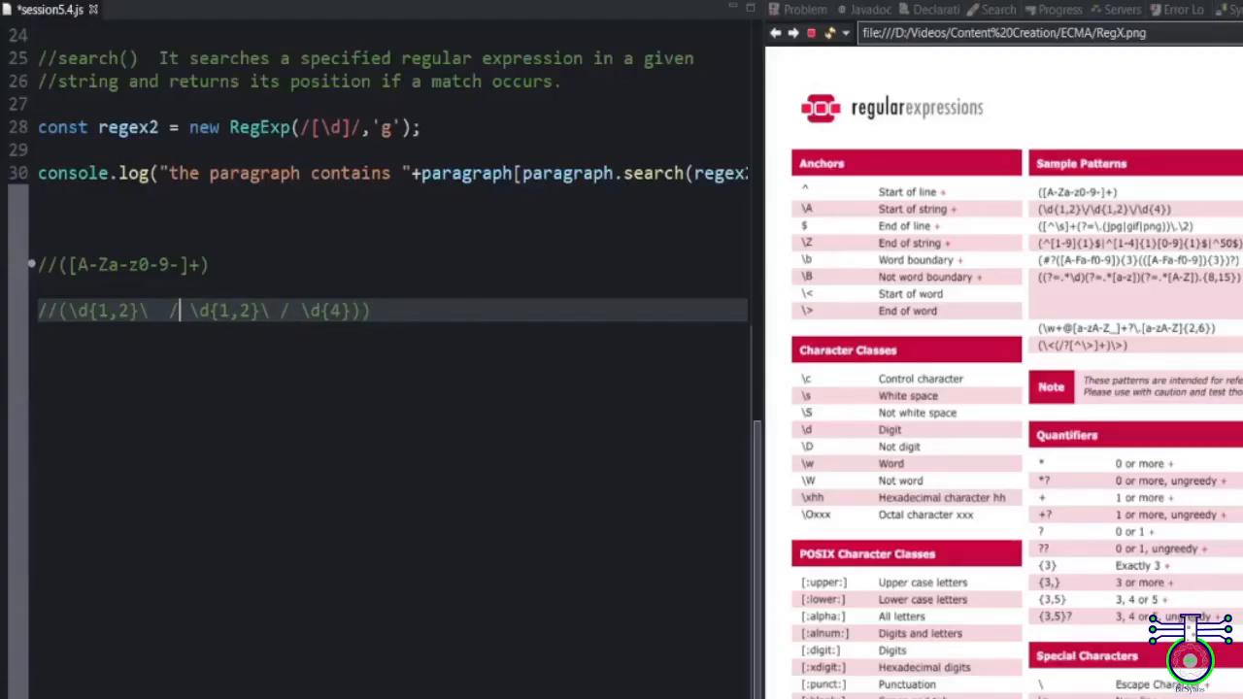
type("-]")
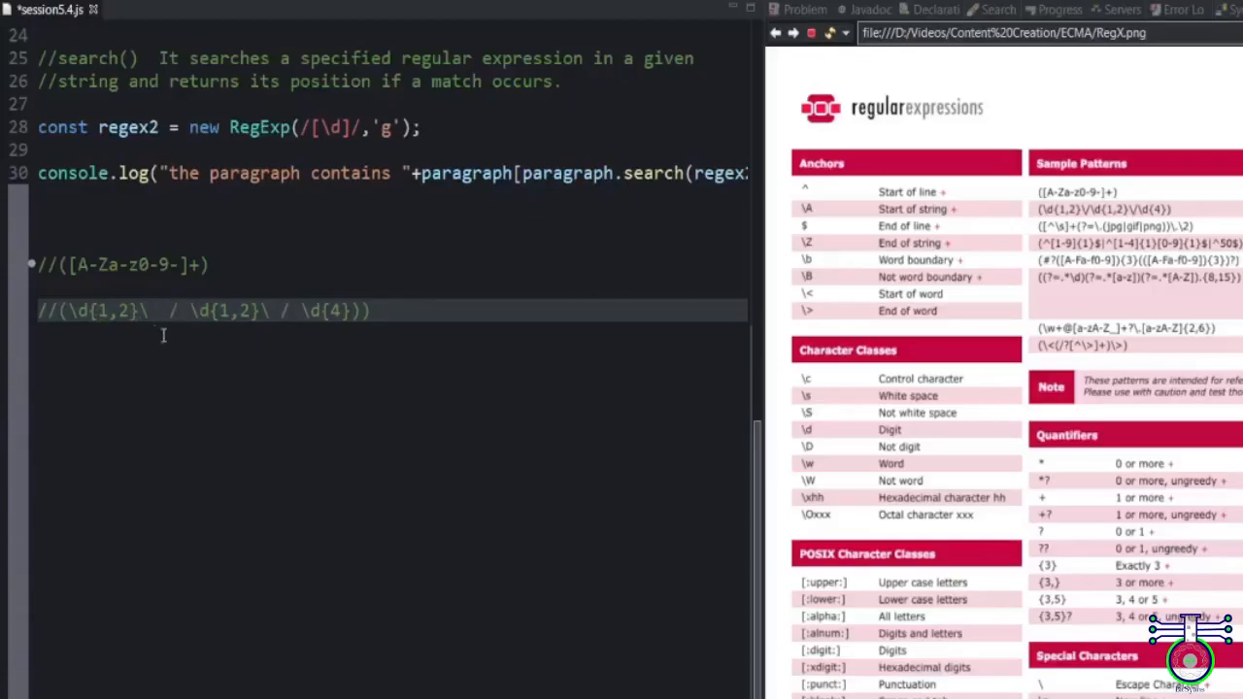
mouse_move(159, 330)
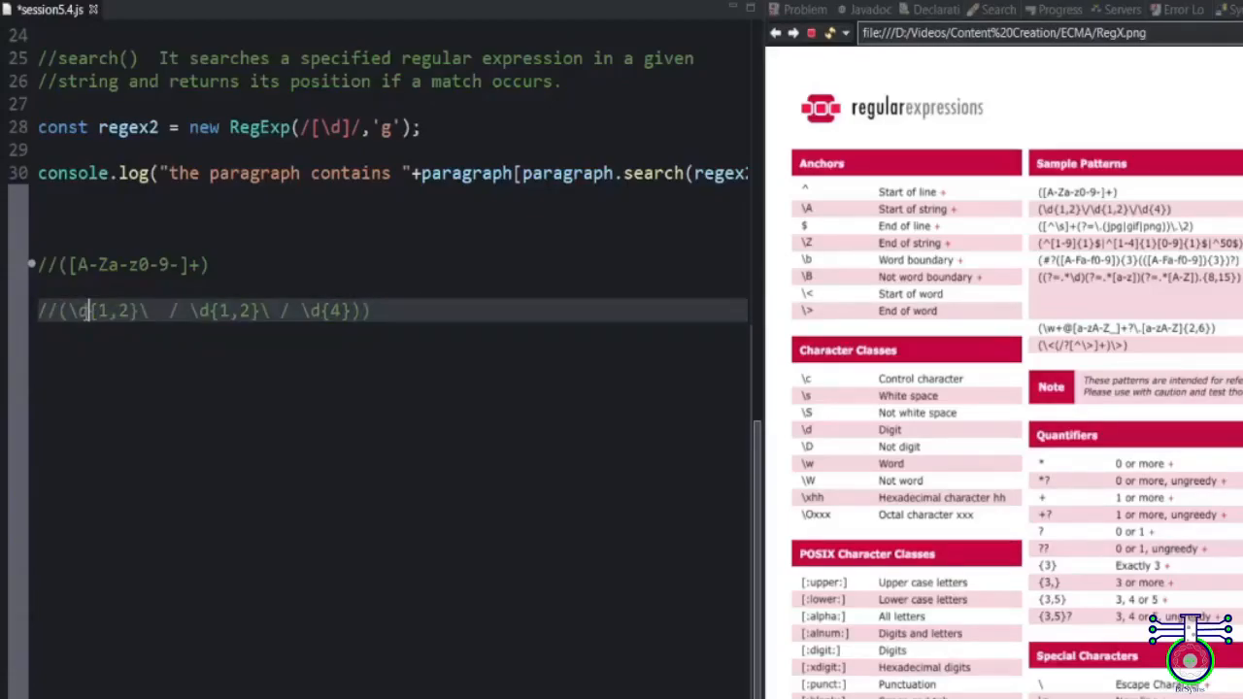
scroll("down", 3)
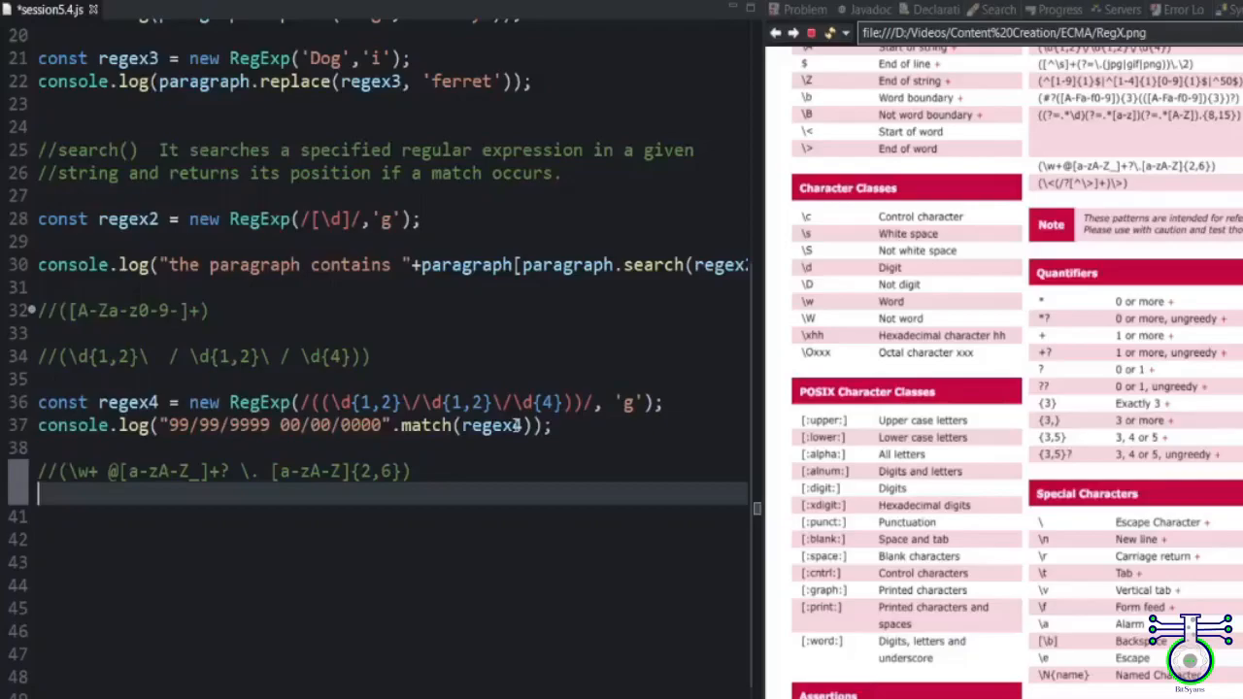
double_click(83, 471)
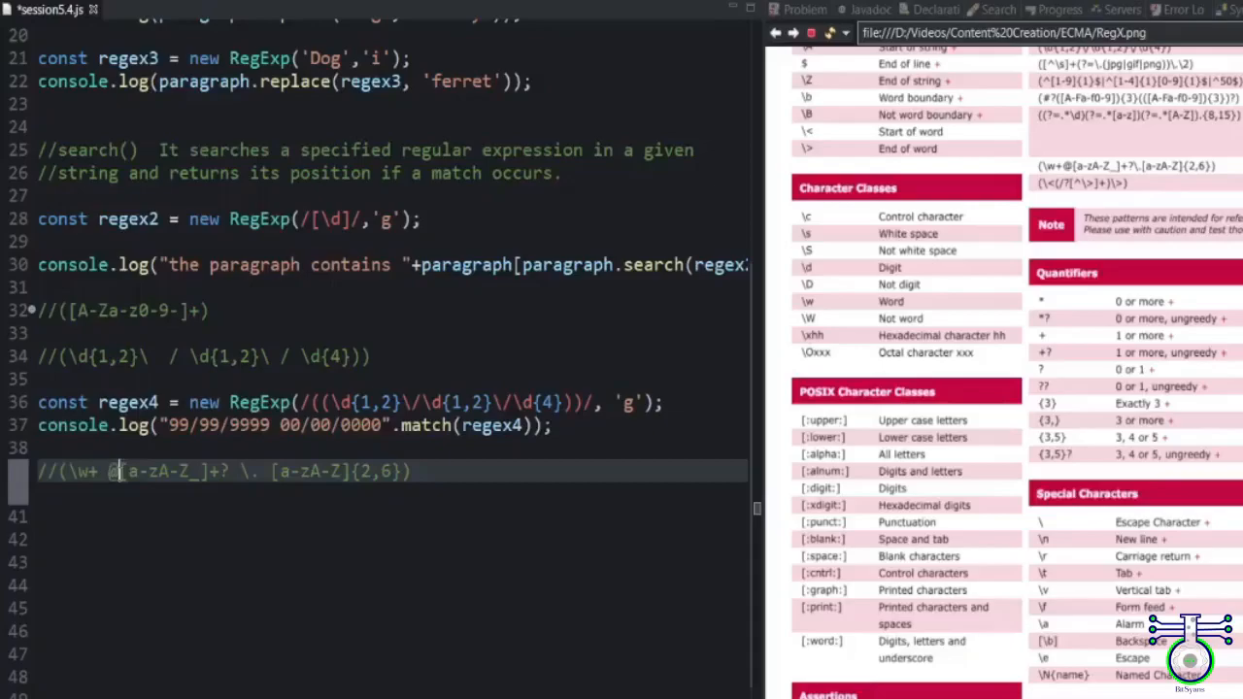
double_click(160, 471)
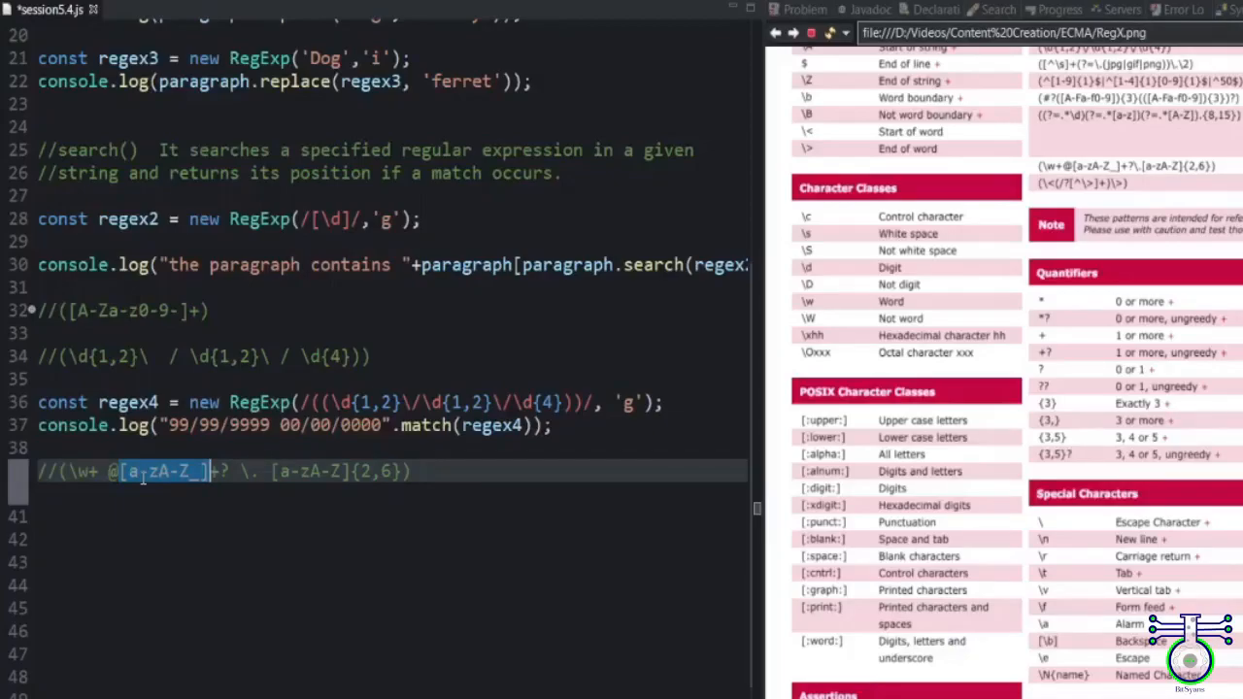
type("I")
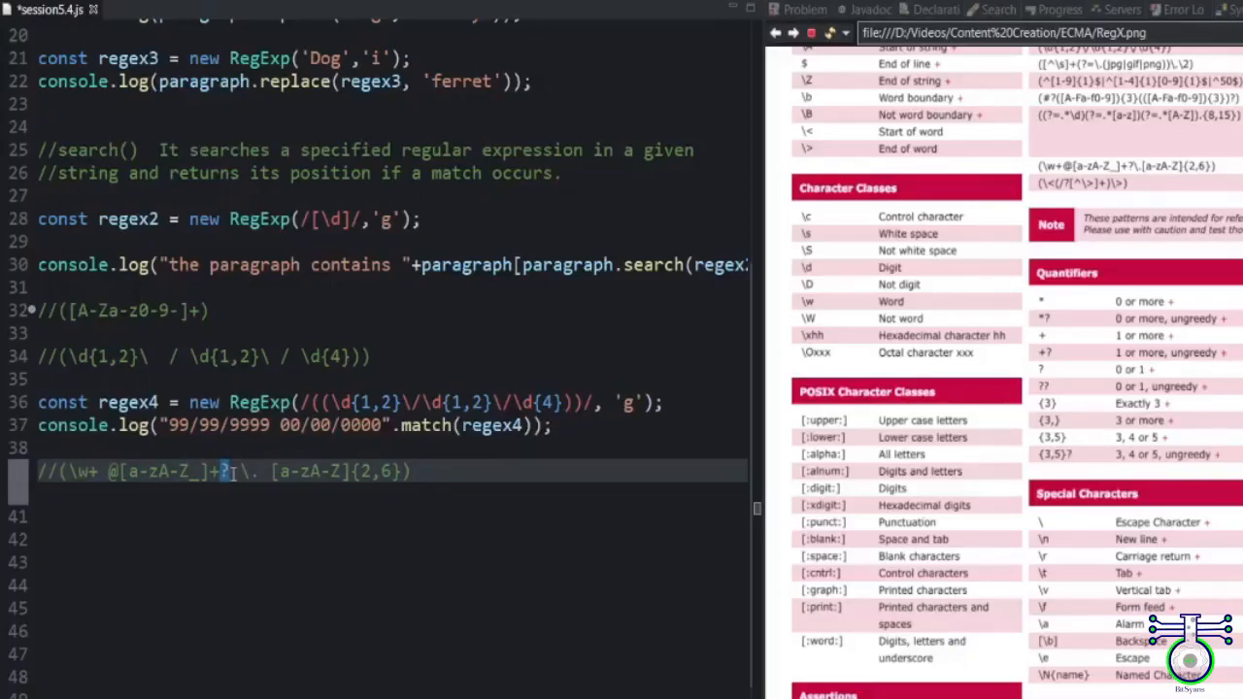
mouse_move(1061, 367)
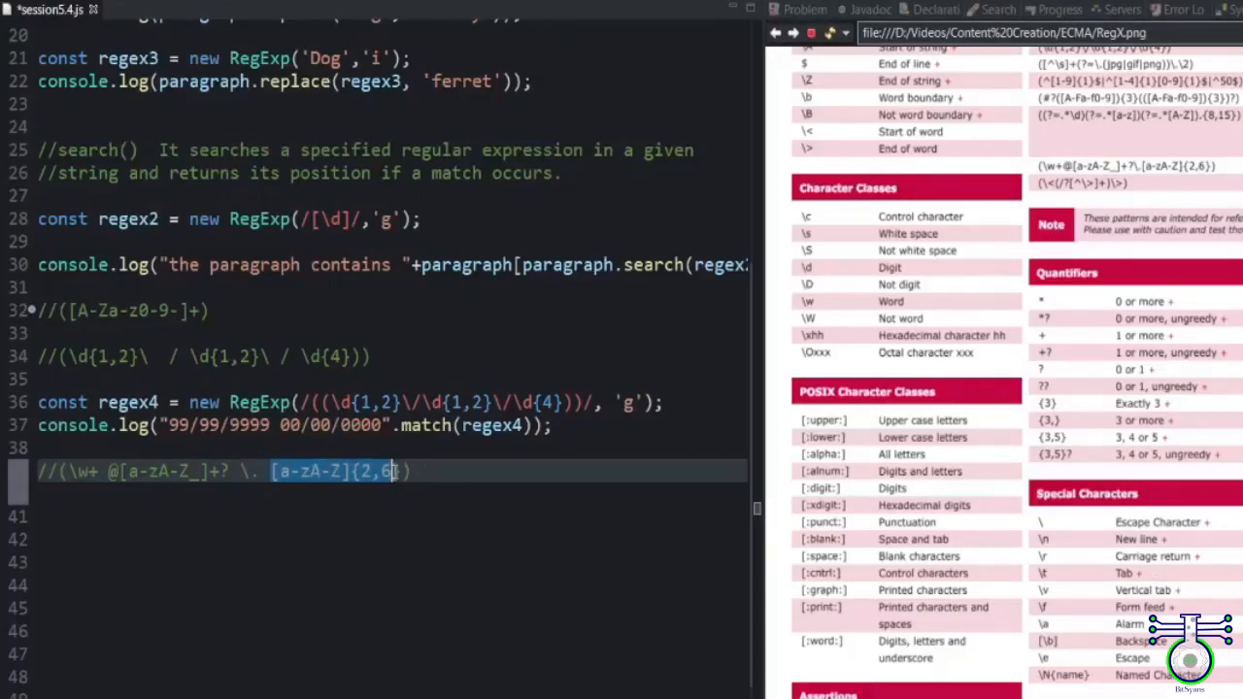
type("})/);")
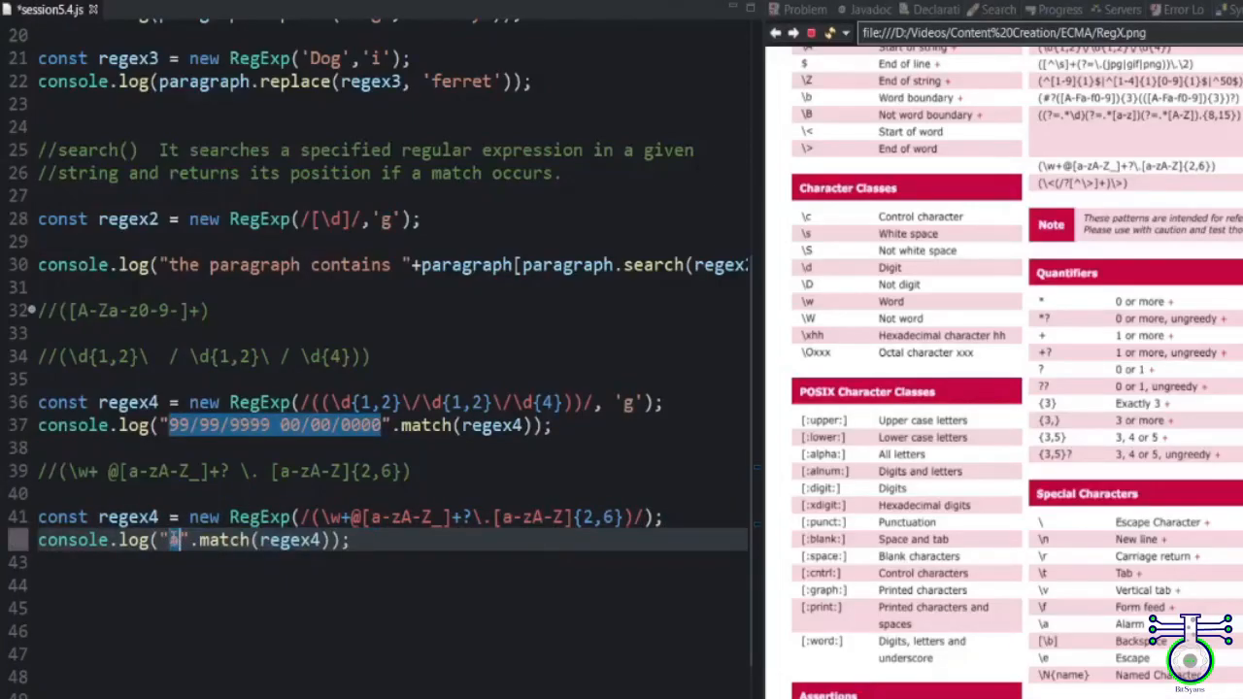
type("a@hi.")
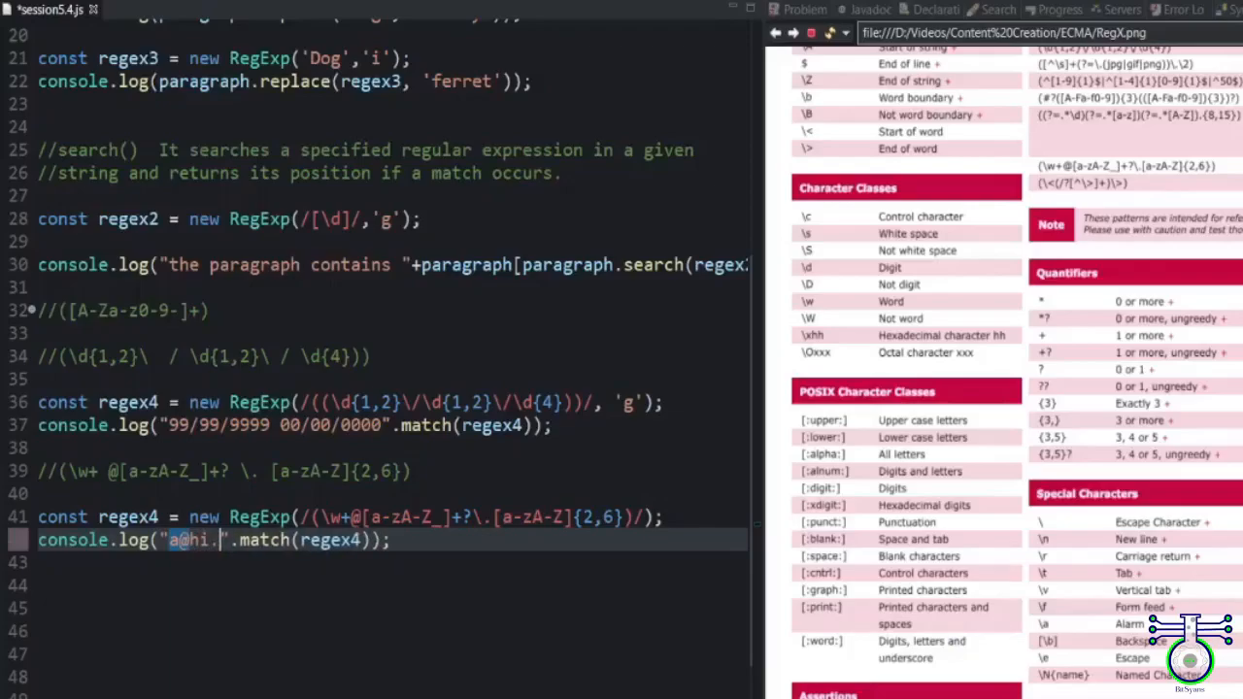
type("in")
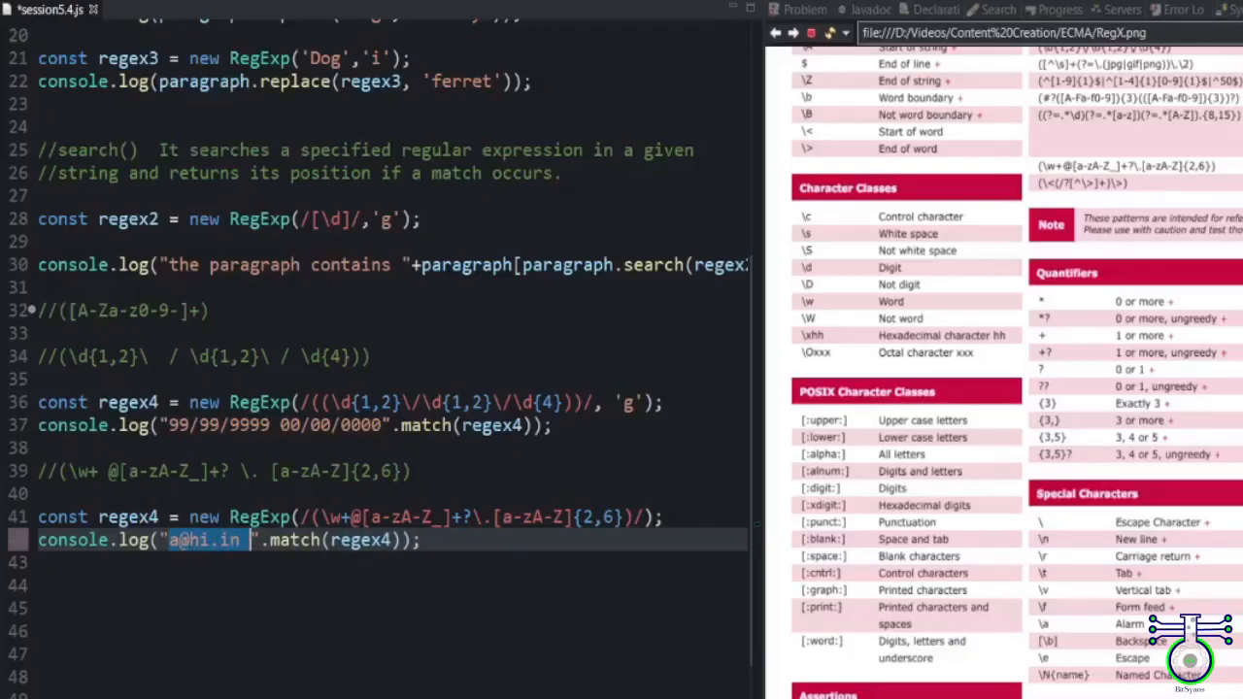
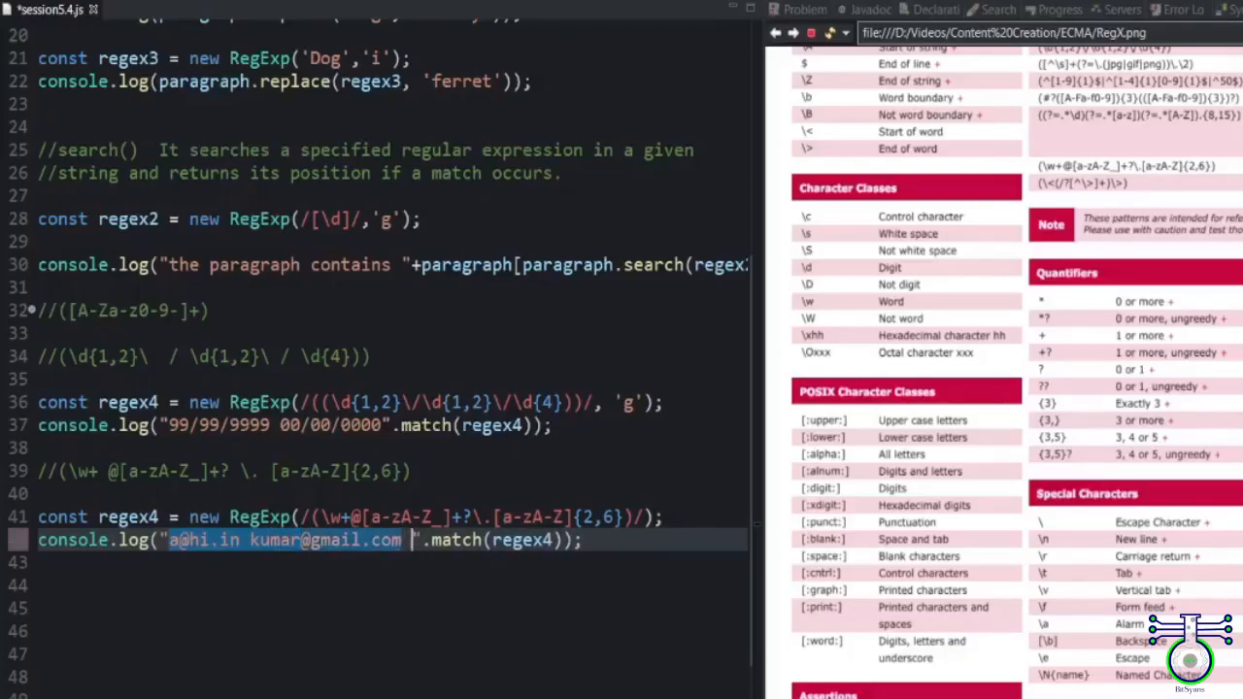
type("234")
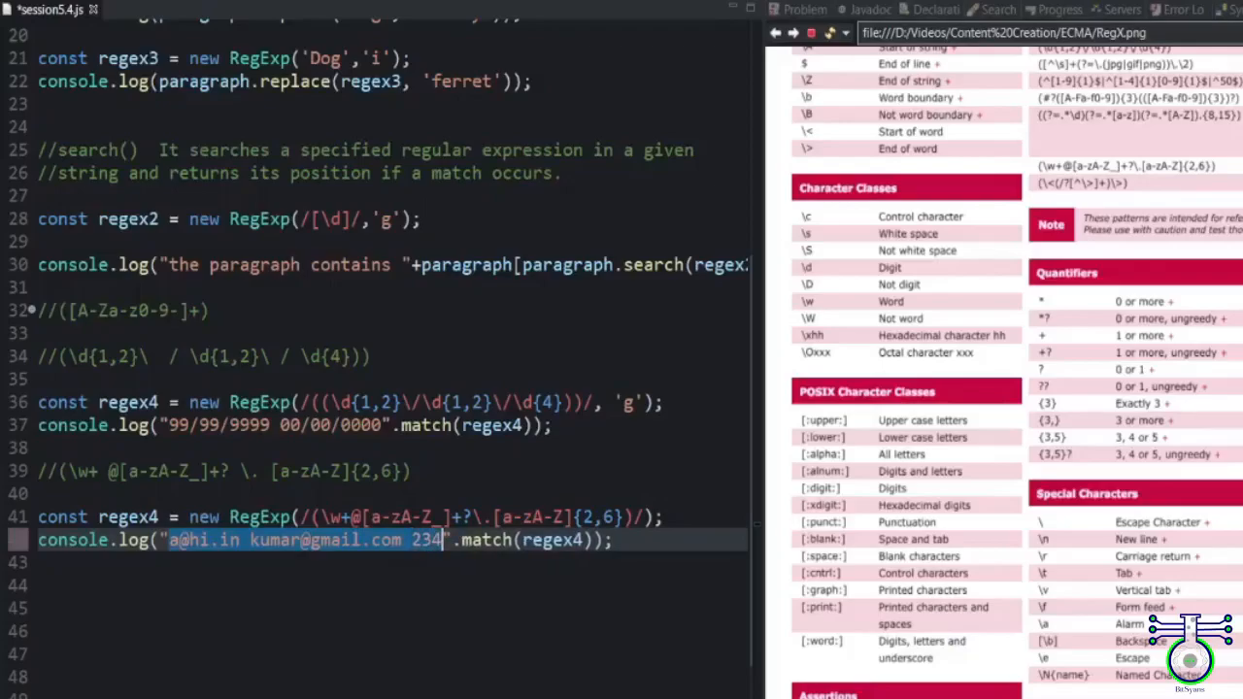
type("@askdasd")
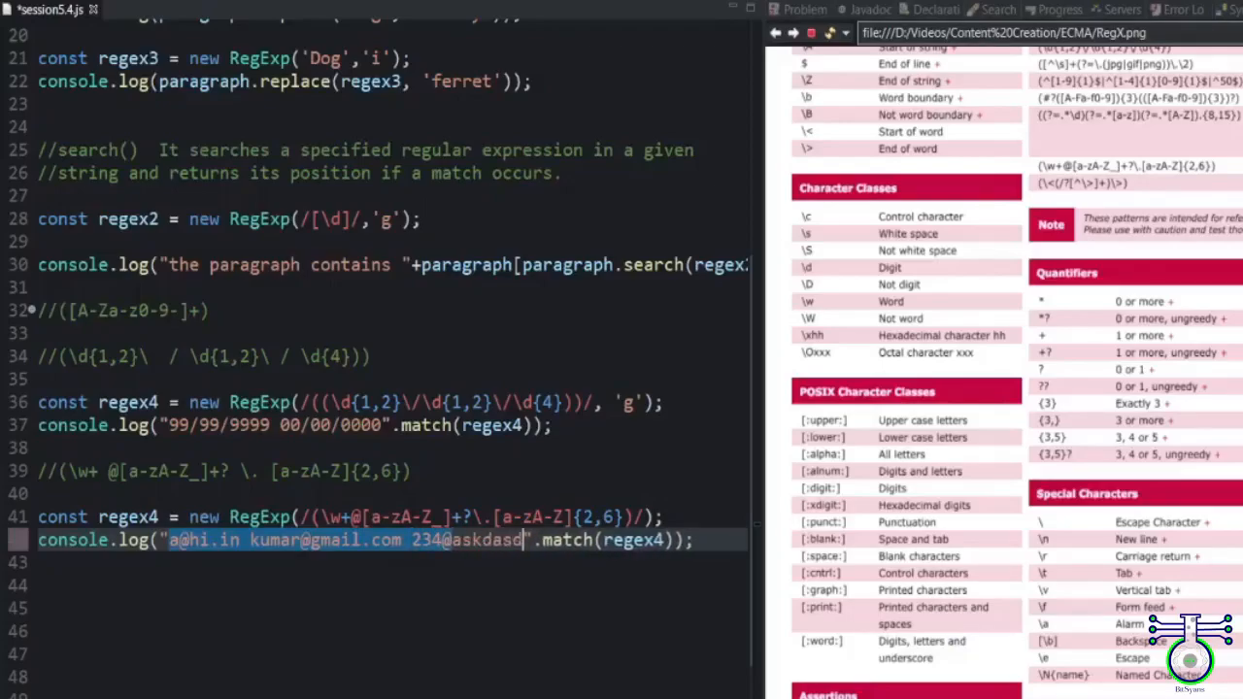
type(".12312")
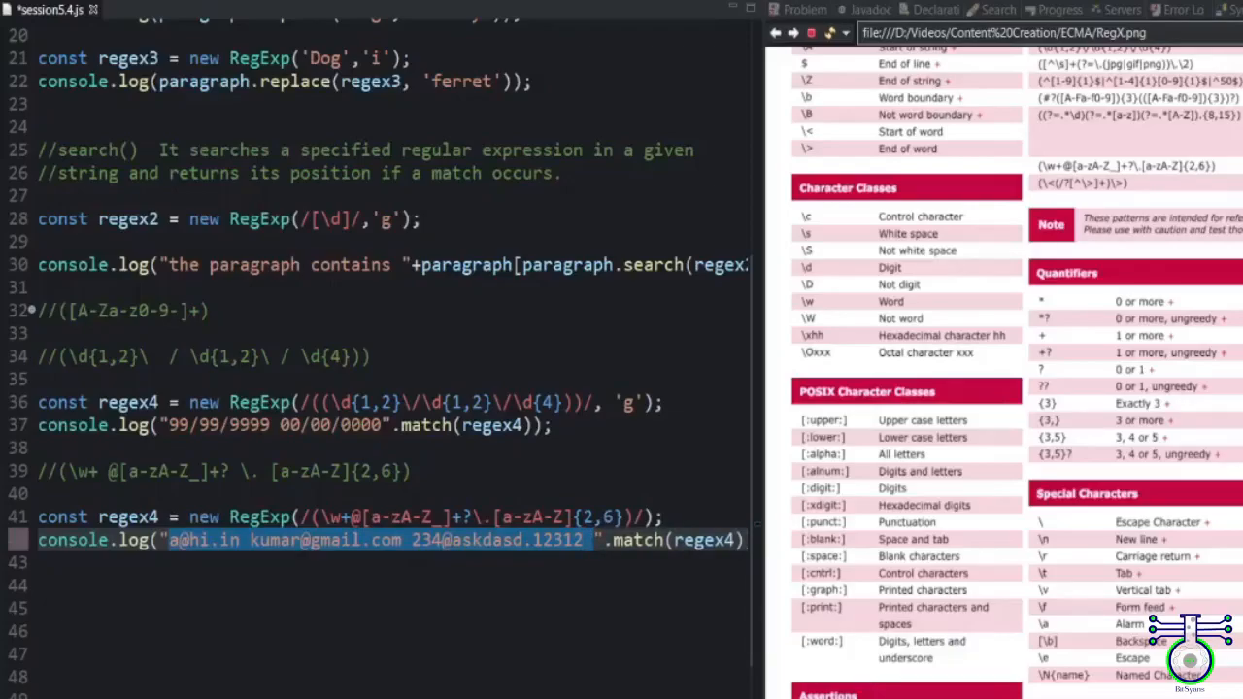
type("jadj*&*&@js )")
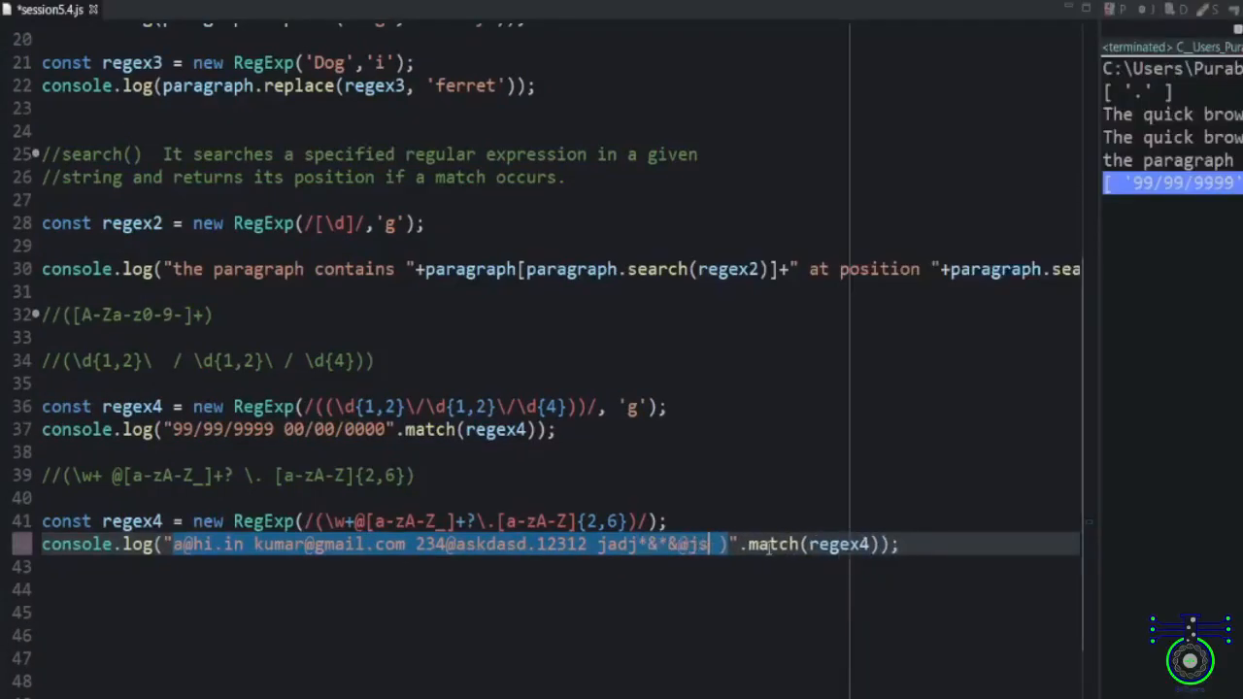
type("yah")
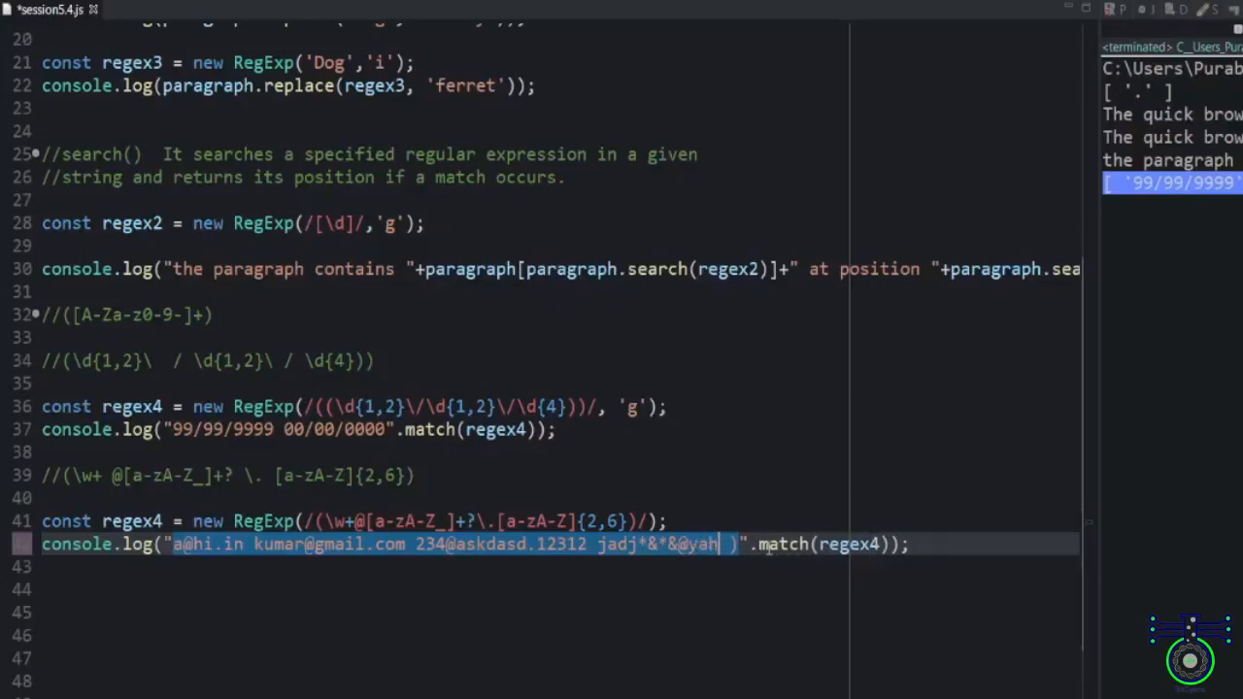
type("oo.in")
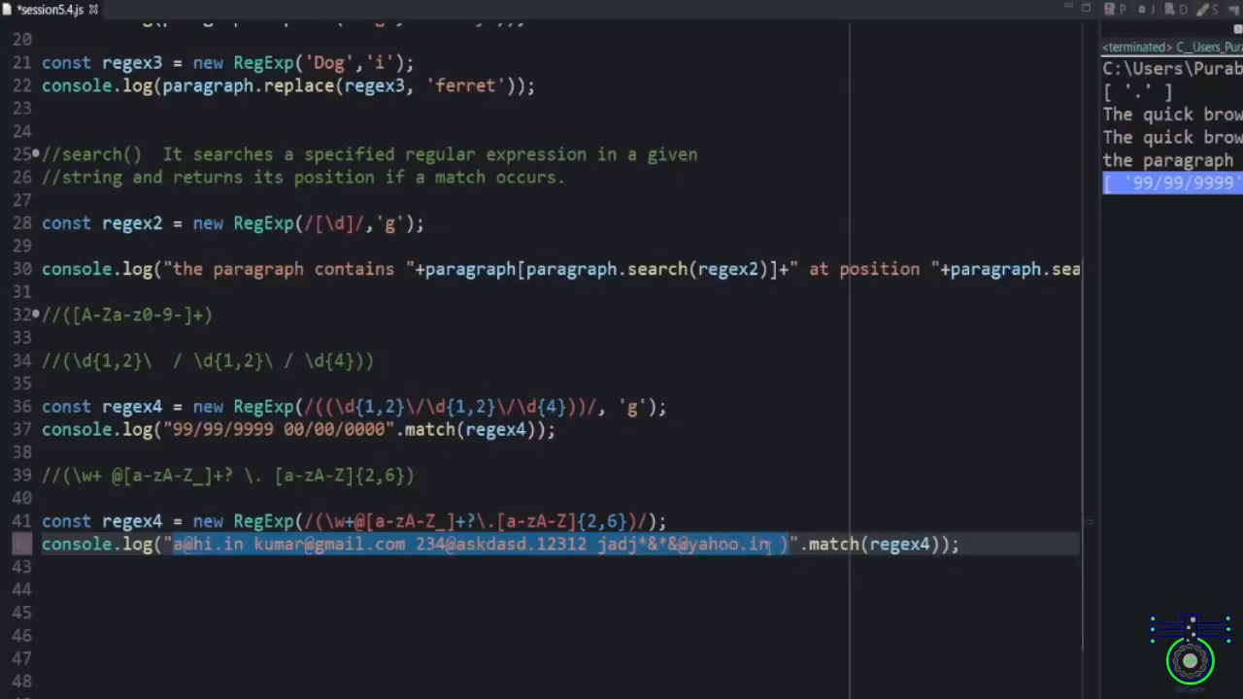